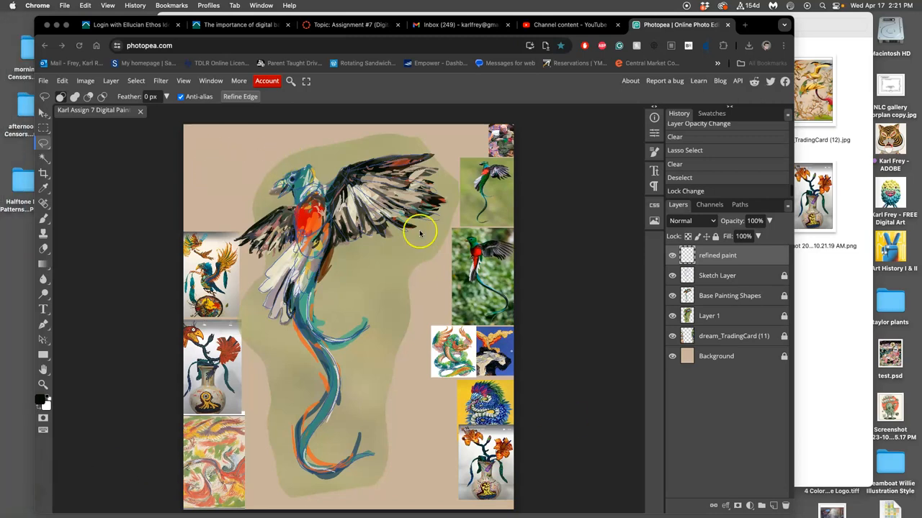
pyautogui.moveTo(519, 268)
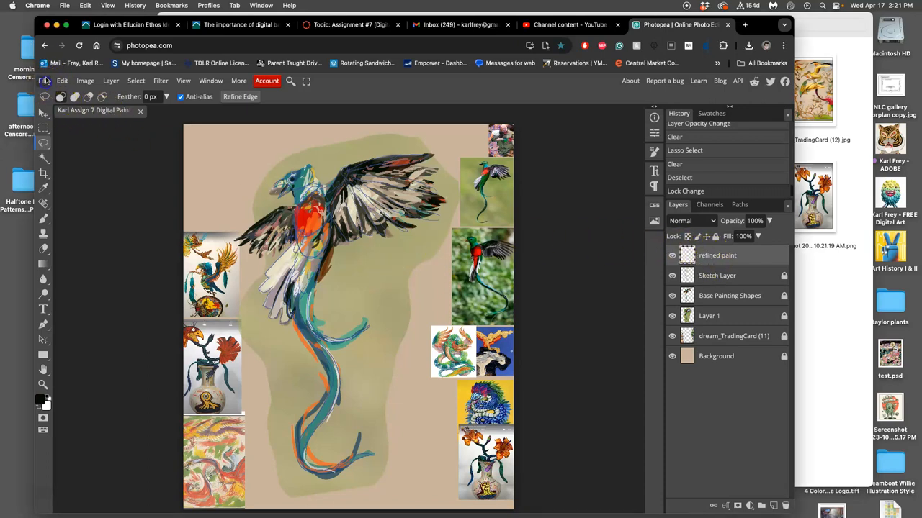
# - Start a new project named 'SP-FREE Karl' sized 1000 by 1000 pixels
pyautogui.click(45, 81)
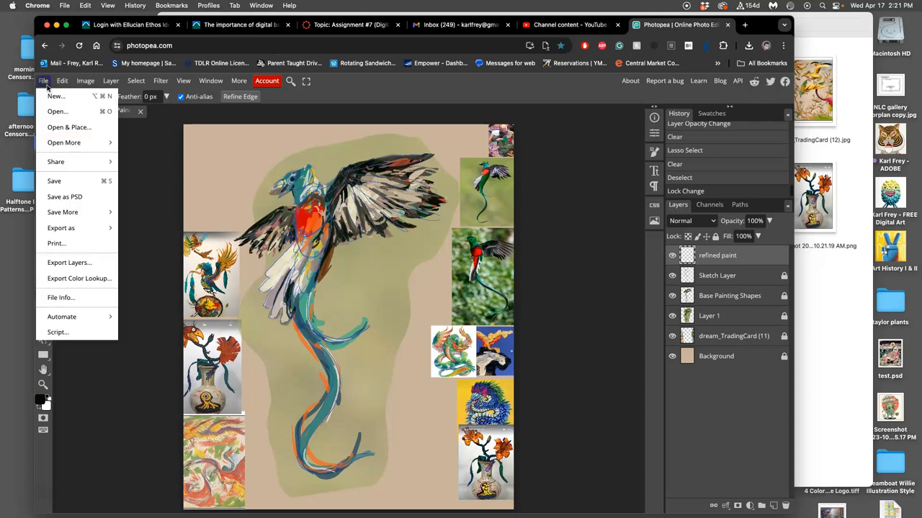
pyautogui.click(52, 96)
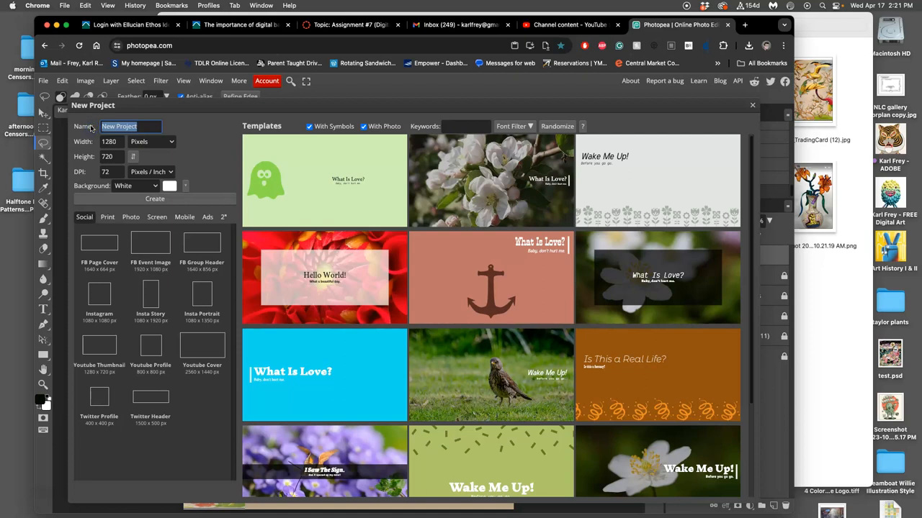
pyautogui.write('SP24')
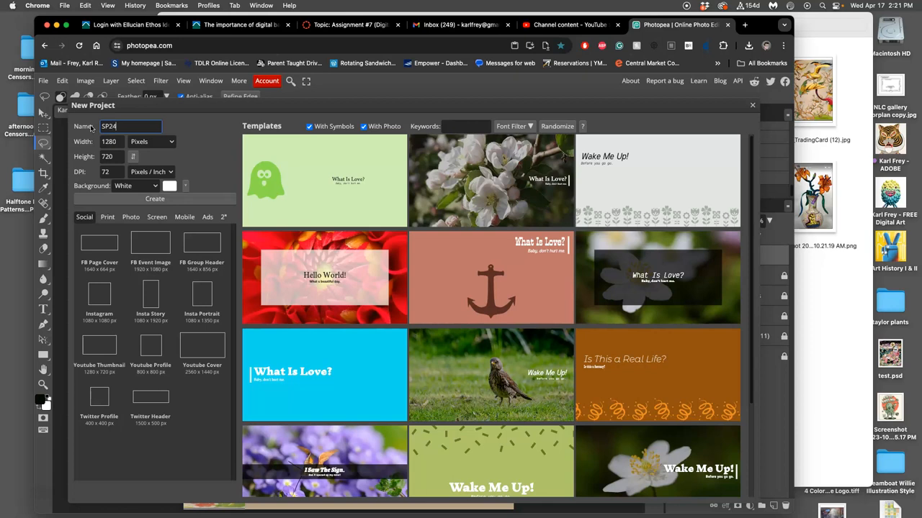
pyautogui.write('-FREE')
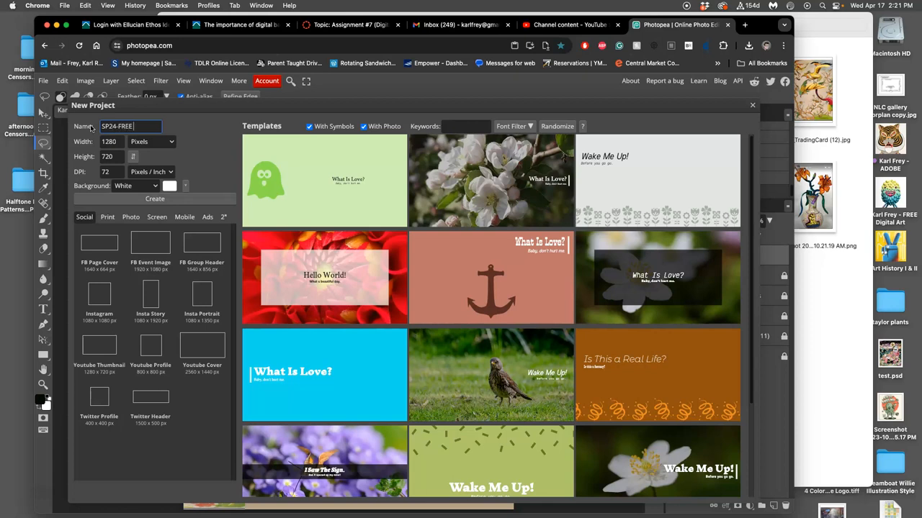
pyautogui.write('Karl Brus')
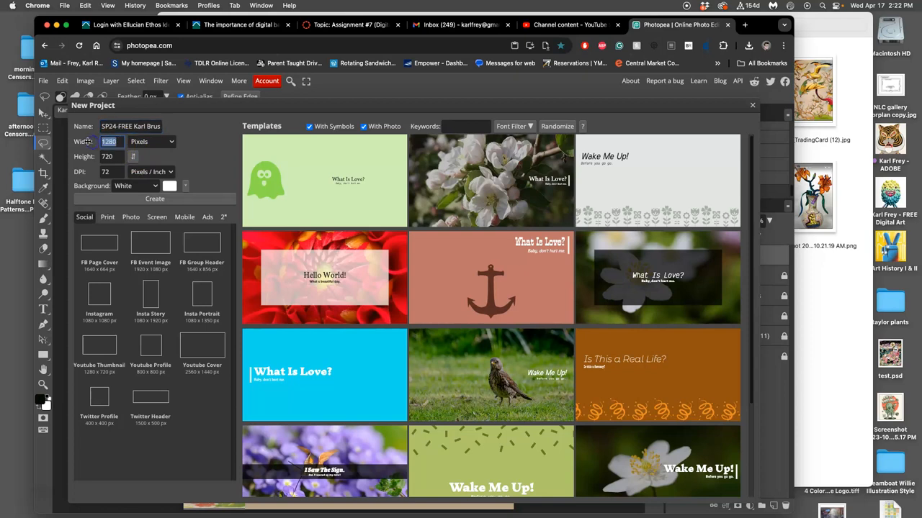
pyautogui.write('1000')
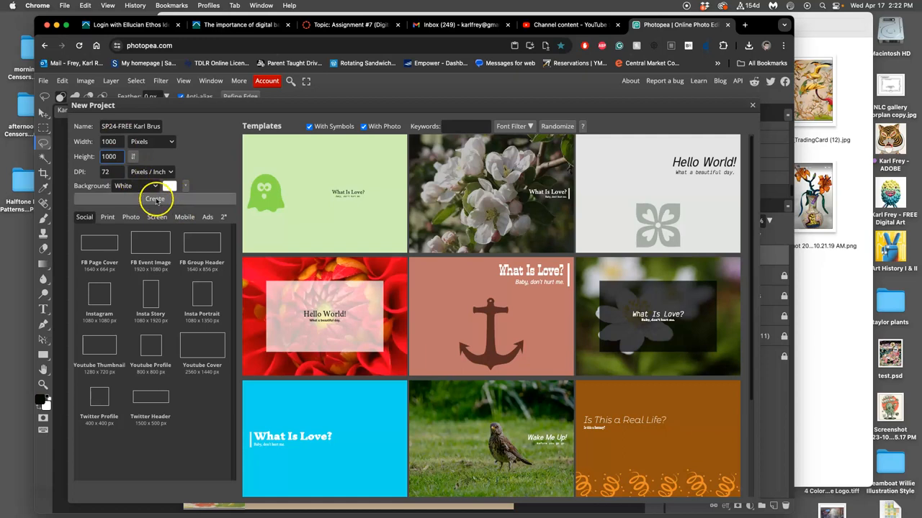
# - Create the blank 1000 by 1000 document and shrink the brush size to 37 px
pyautogui.click(155, 199)
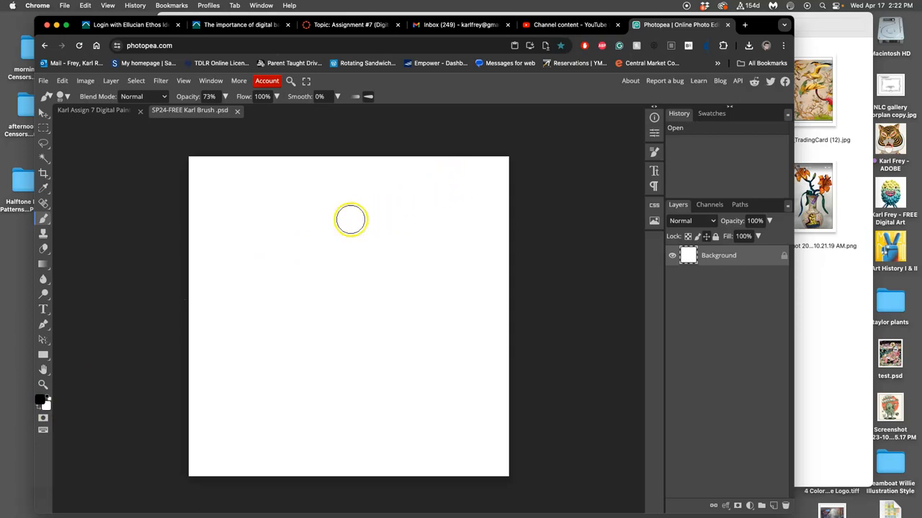
pyautogui.click(67, 96)
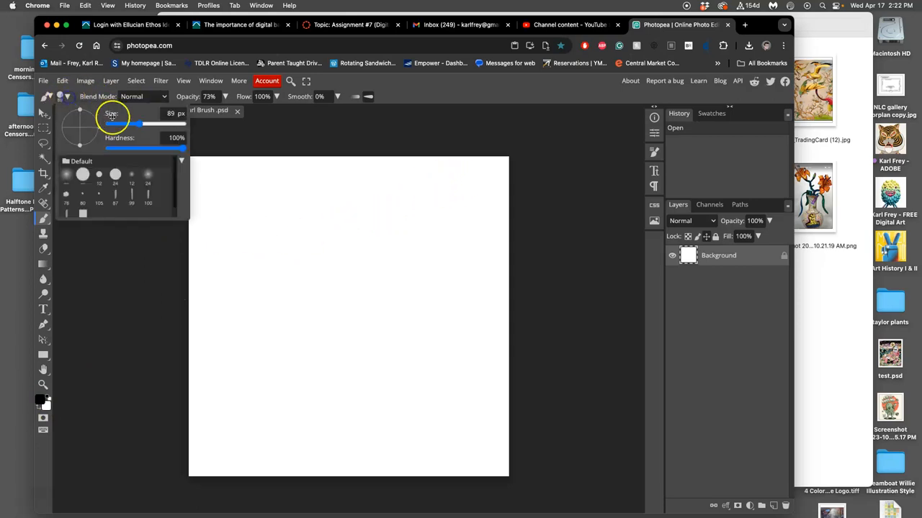
pyautogui.moveTo(143, 124); pyautogui.dragTo(128, 125)
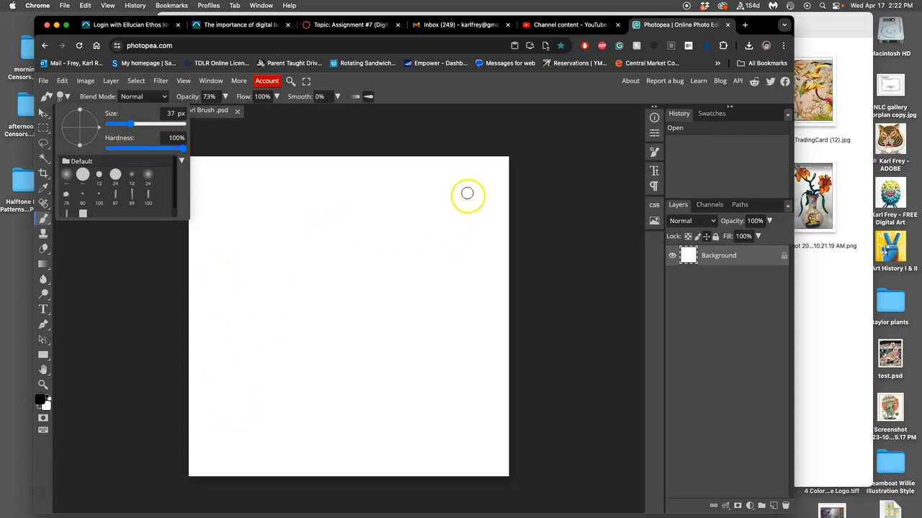
pyautogui.moveTo(471, 213)
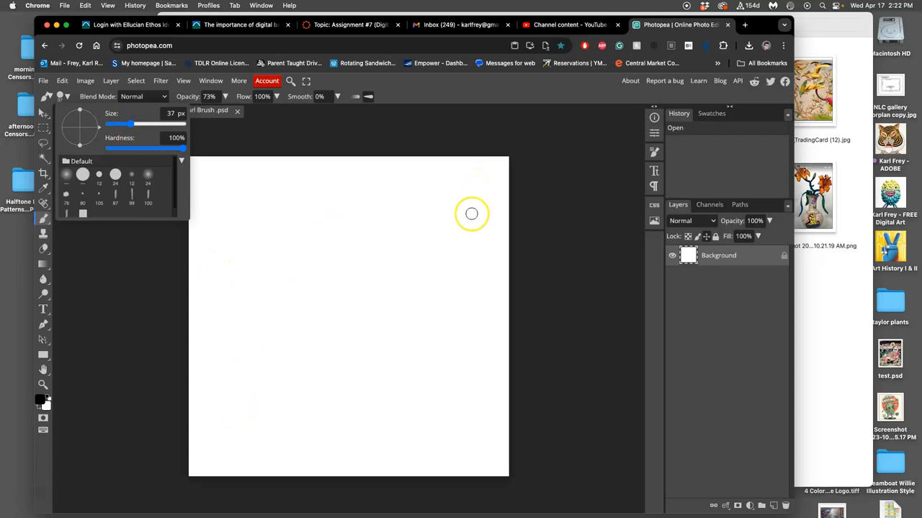
# - Sketch a thin pointed paintbrush and a flat brush with bristles, ferrule and long handle
pyautogui.moveTo(475, 172); pyautogui.dragTo(472, 217)
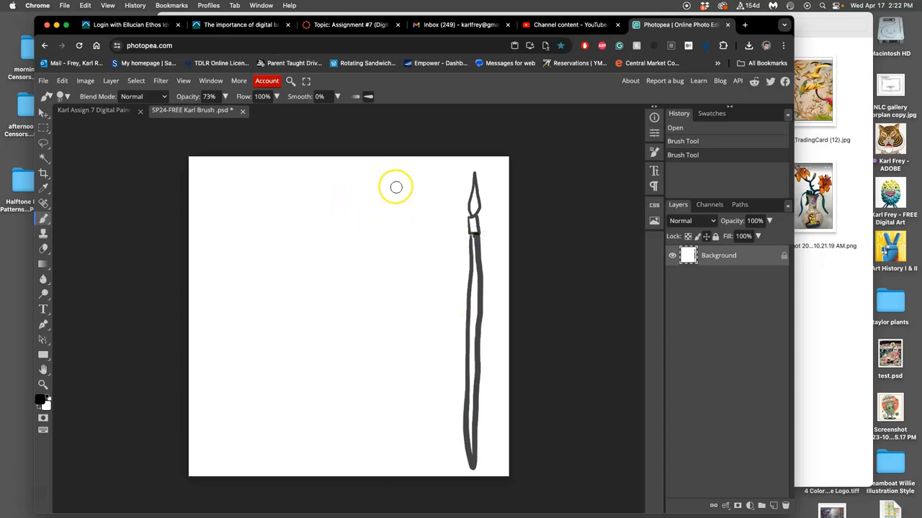
pyautogui.moveTo(391, 176); pyautogui.dragTo(390, 213)
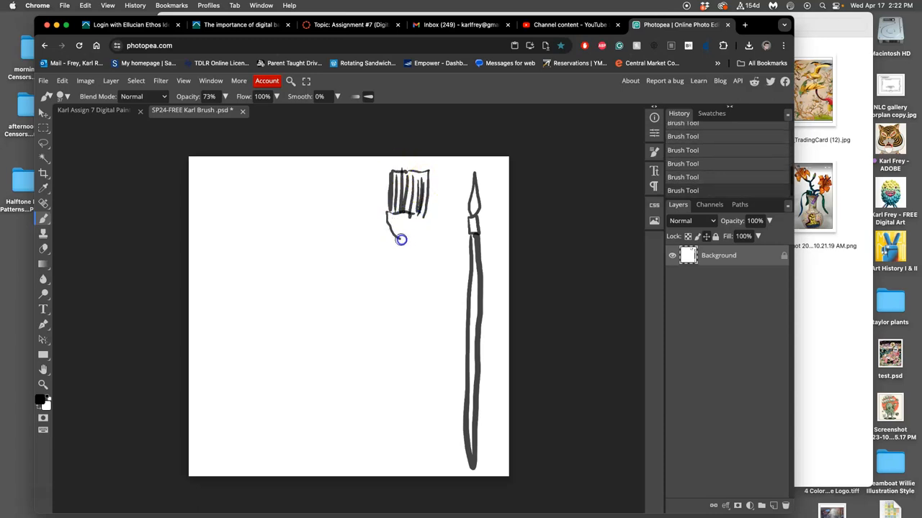
pyautogui.moveTo(392, 238); pyautogui.dragTo(403, 245)
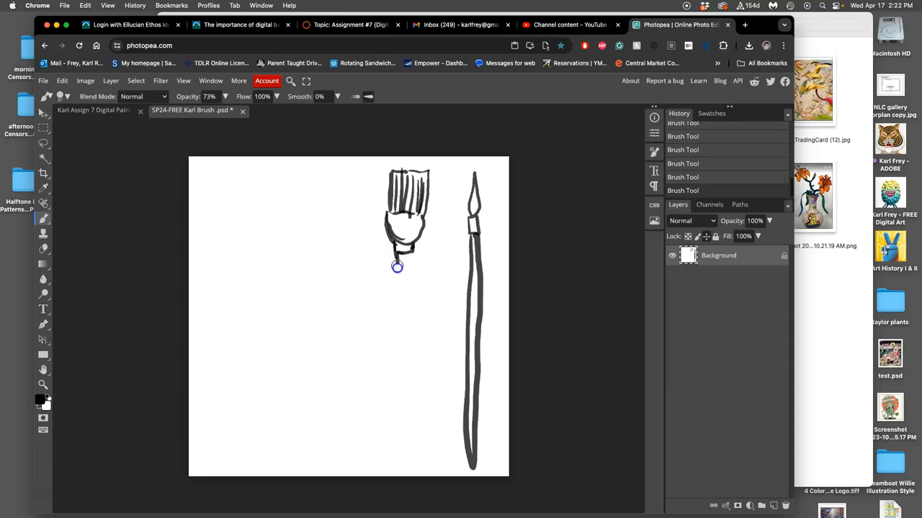
pyautogui.moveTo(397, 267); pyautogui.dragTo(409, 387)
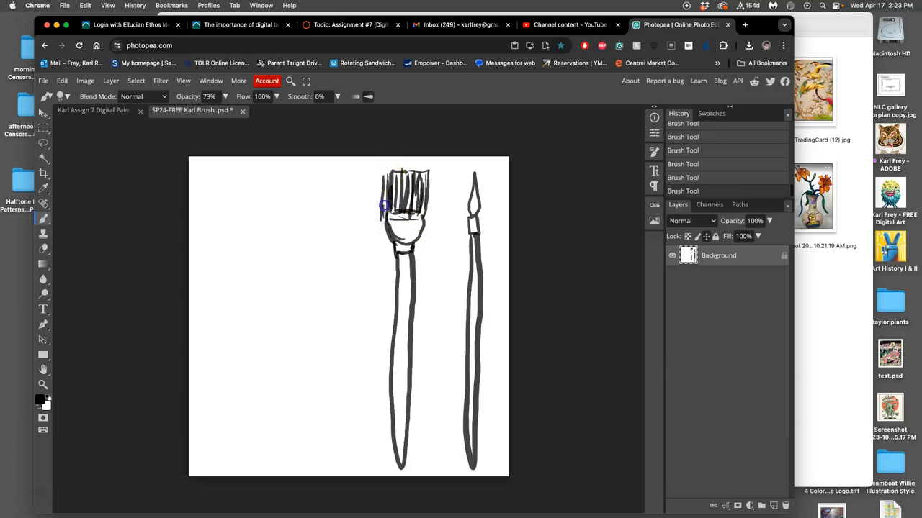
pyautogui.moveTo(389, 209); pyautogui.dragTo(471, 183)
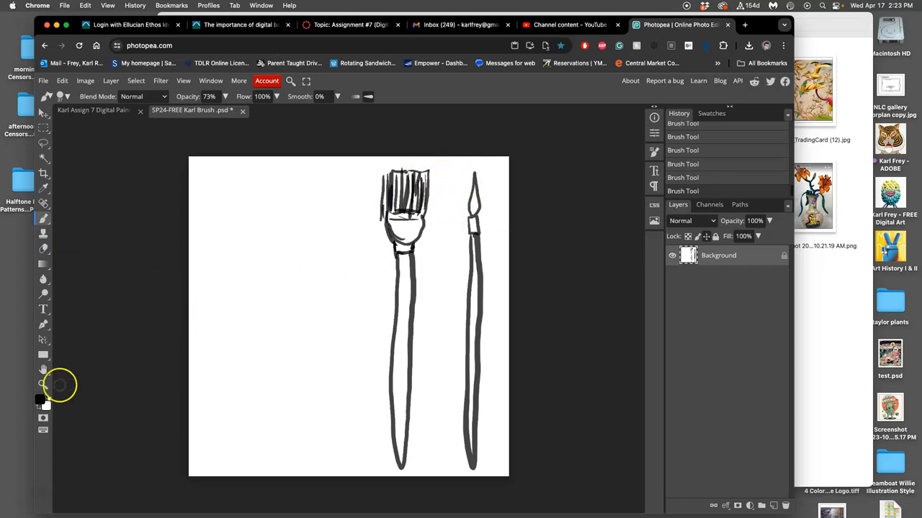
# - Paint bright green bristle tips on the flat brush and a green palette knife in the lower left
pyautogui.click(37, 397)
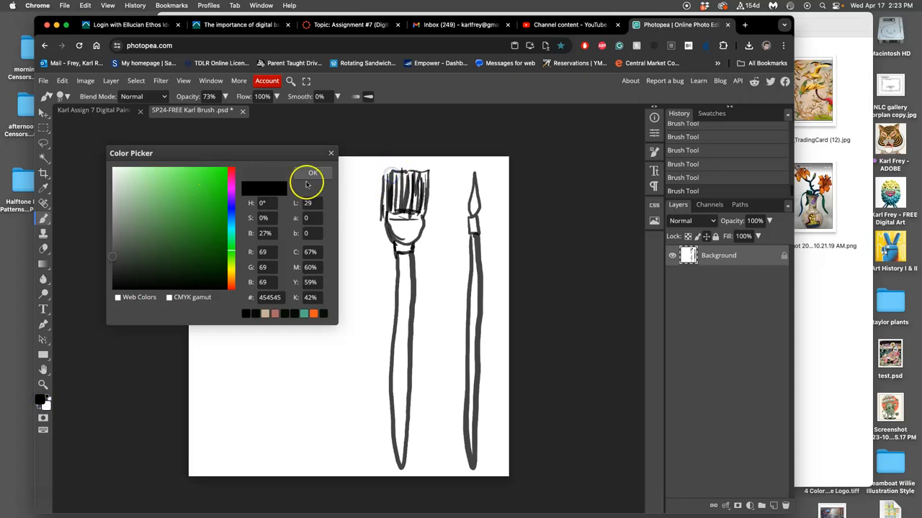
pyautogui.click(312, 173)
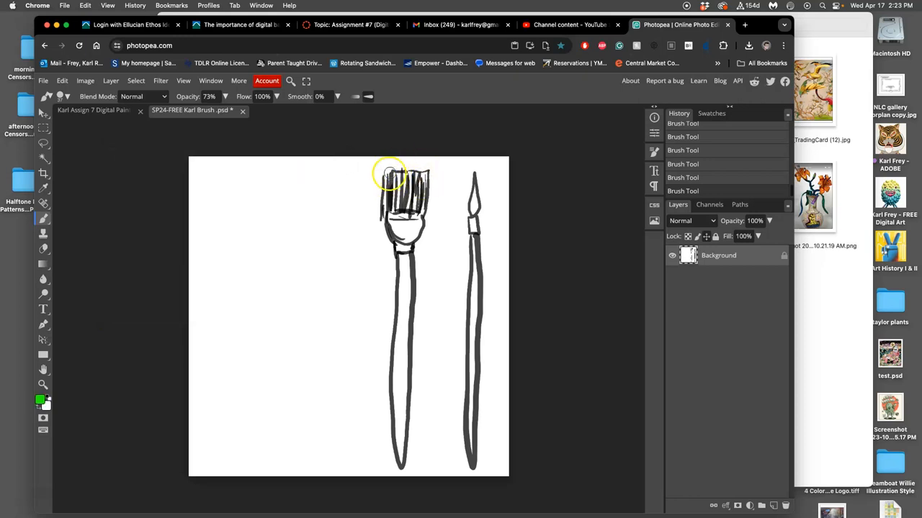
pyautogui.moveTo(385, 173); pyautogui.dragTo(425, 173)
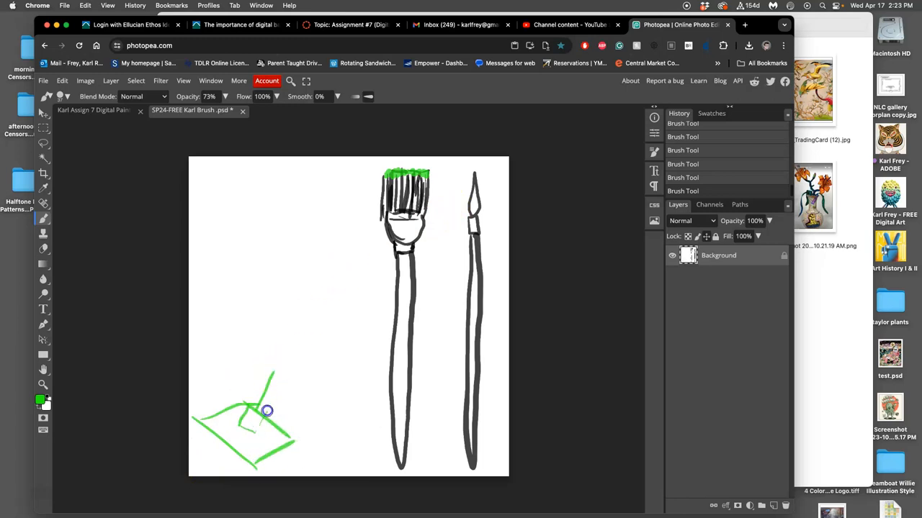
pyautogui.moveTo(255, 410); pyautogui.dragTo(299, 353)
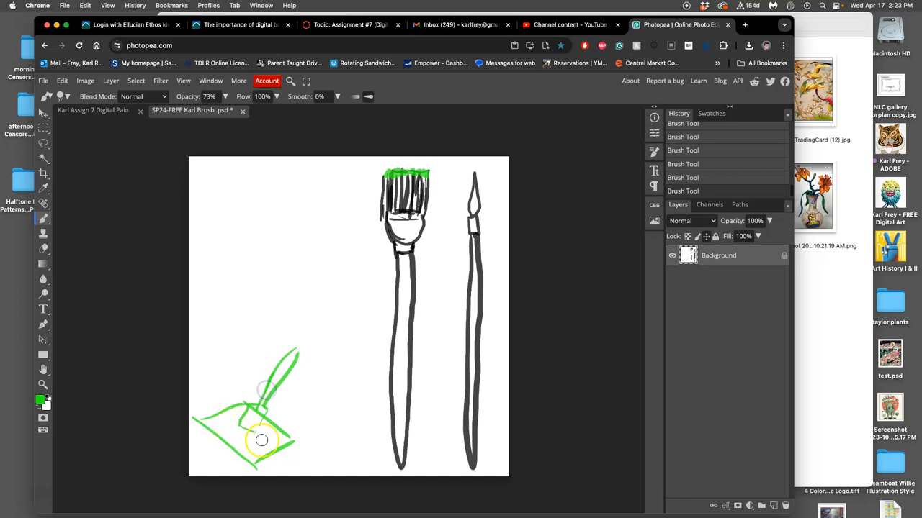
pyautogui.moveTo(261, 440); pyautogui.dragTo(268, 417)
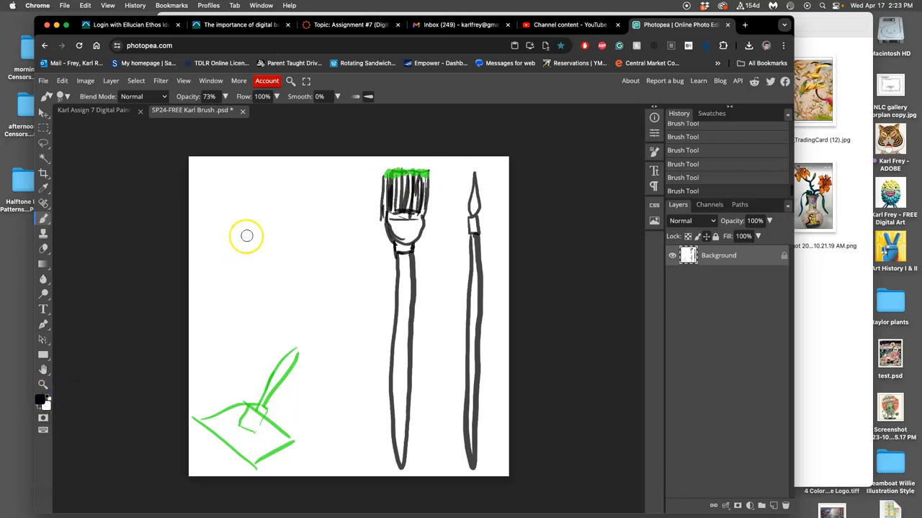
pyautogui.moveTo(233, 201)
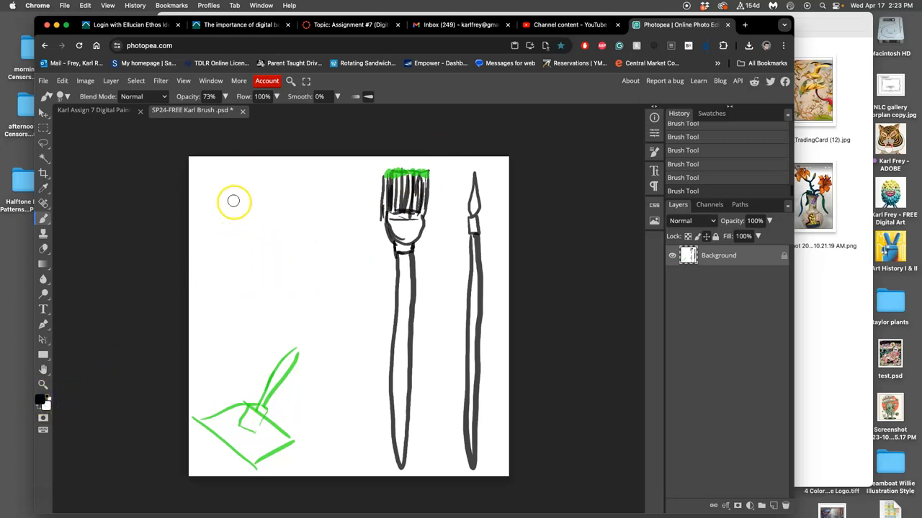
# - Add a dark zigzag stroke, a third brush with a long handle, and a test paint dab
pyautogui.moveTo(230, 194); pyautogui.dragTo(252, 227)
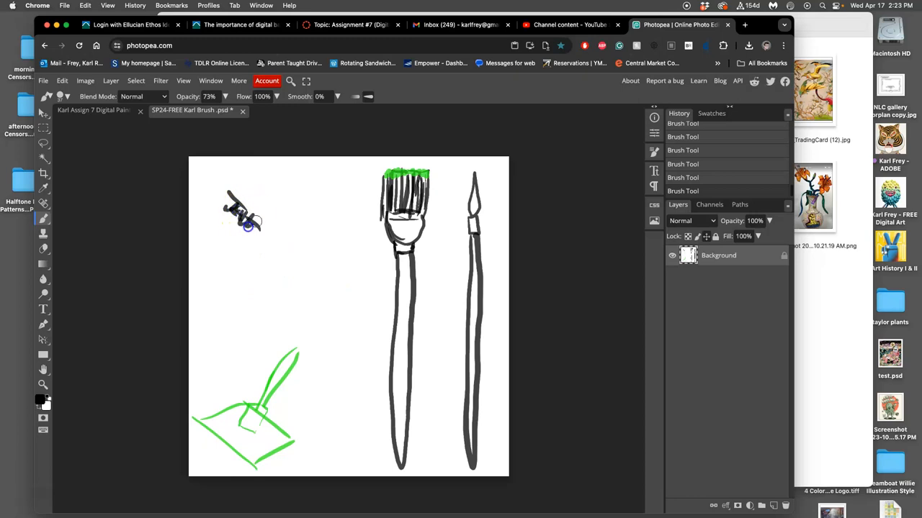
pyautogui.moveTo(249, 216); pyautogui.dragTo(295, 270)
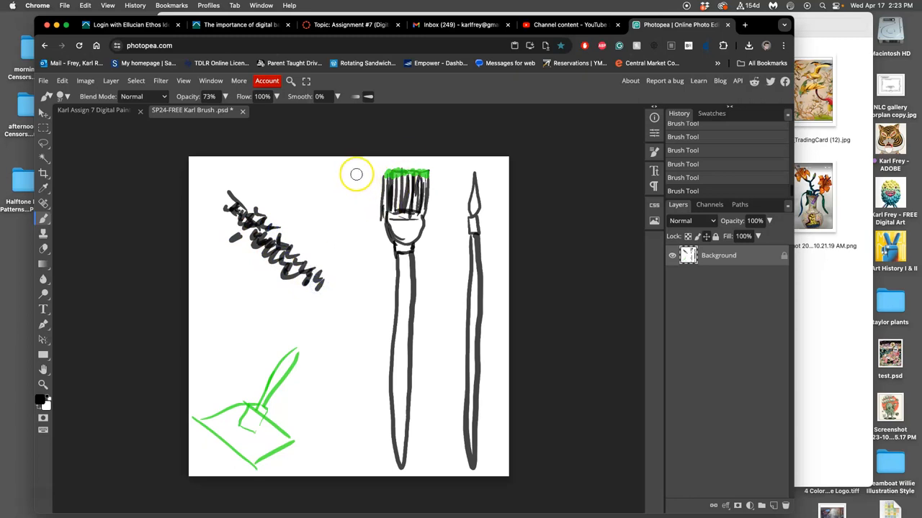
pyautogui.moveTo(360, 177); pyautogui.dragTo(360, 230)
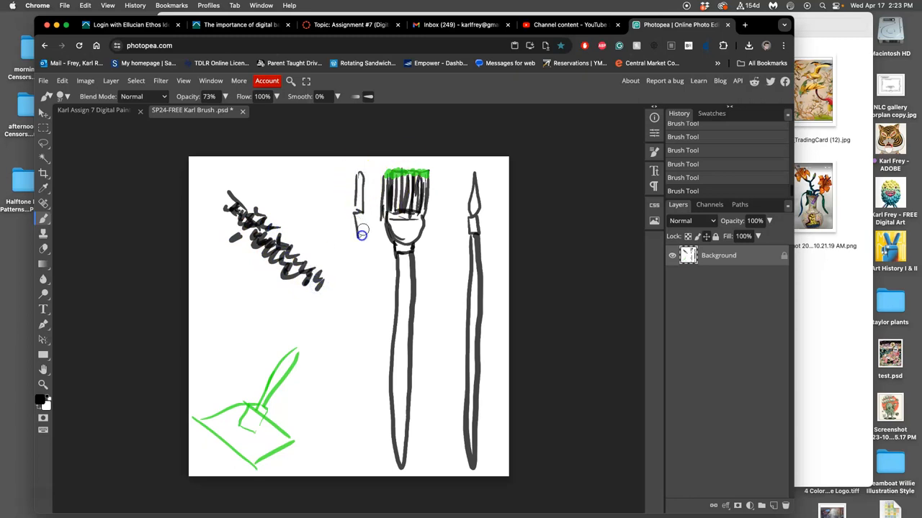
pyautogui.moveTo(359, 208); pyautogui.dragTo(352, 421)
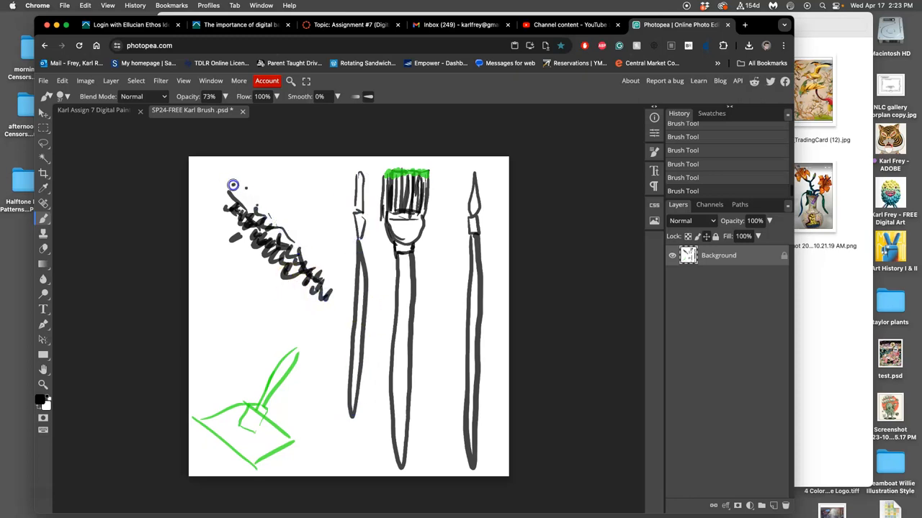
pyautogui.moveTo(233, 186); pyautogui.dragTo(296, 285)
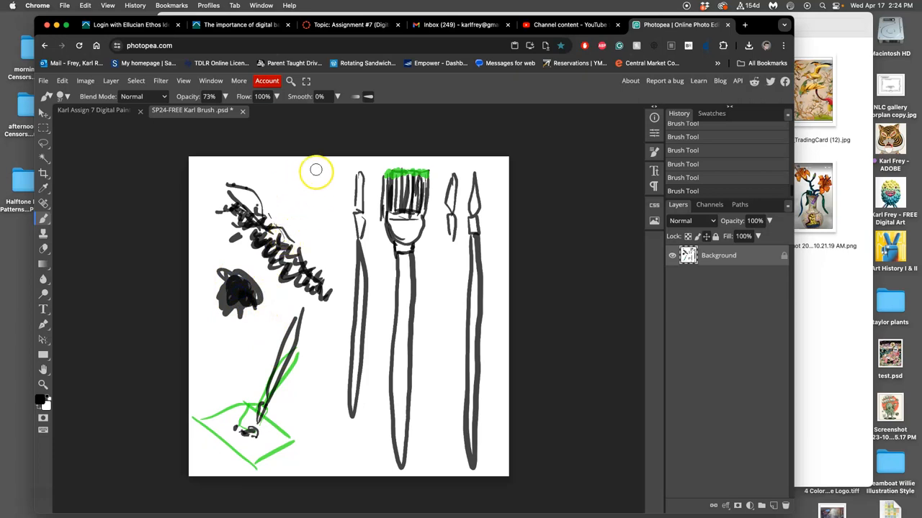
pyautogui.click(314, 199)
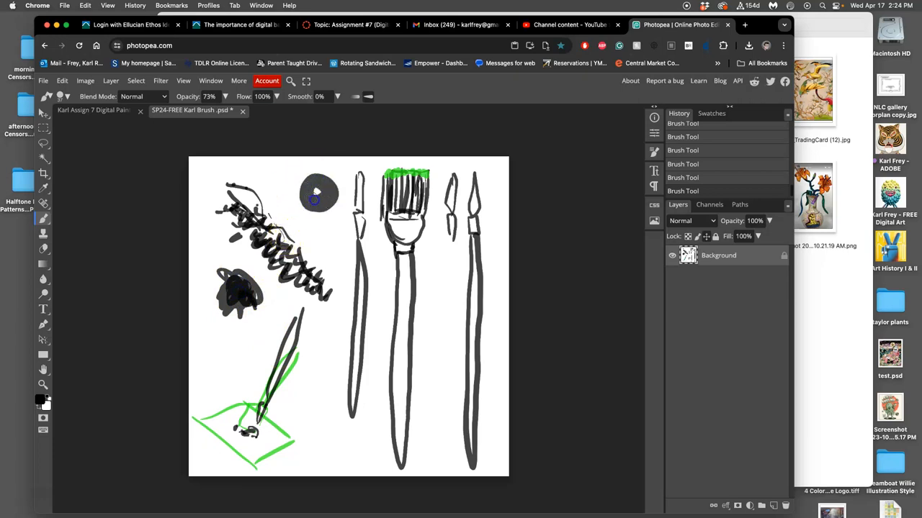
pyautogui.moveTo(351, 271)
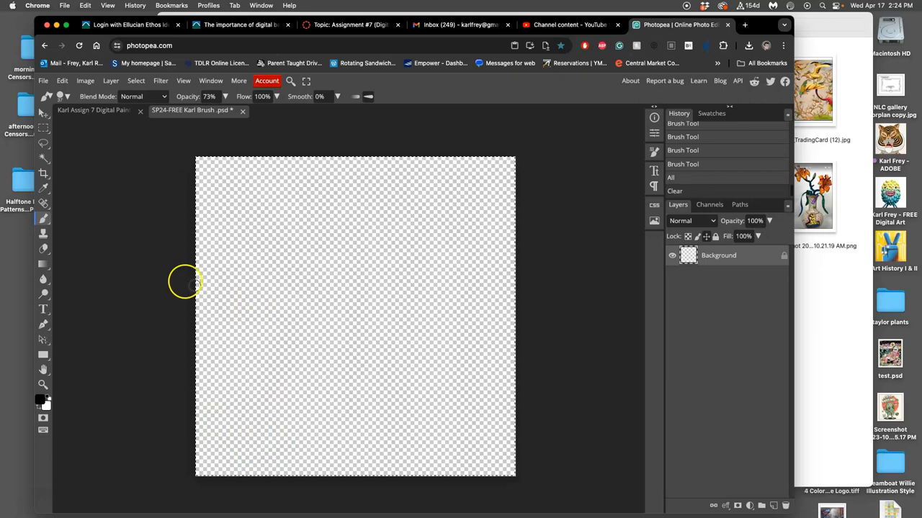
# - Fill the cleared canvas with solid white via Edit > Fill
pyautogui.click(64, 81)
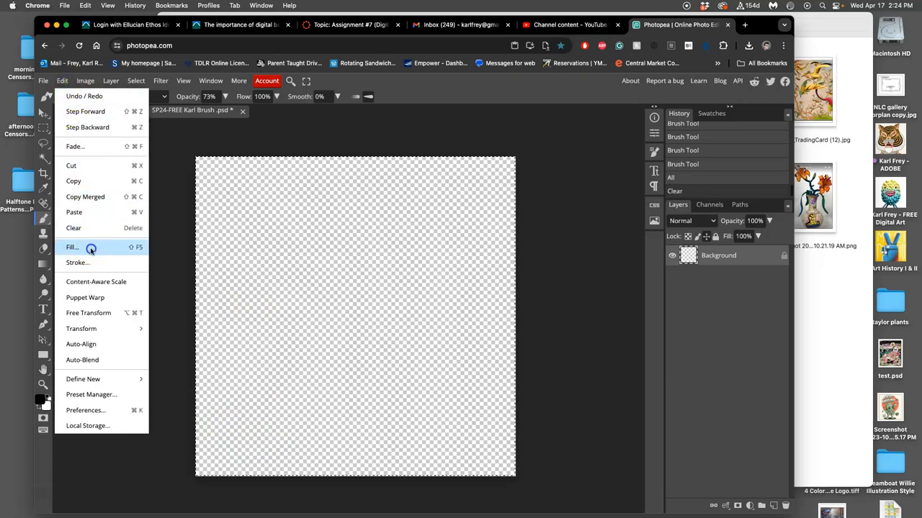
pyautogui.click(70, 247)
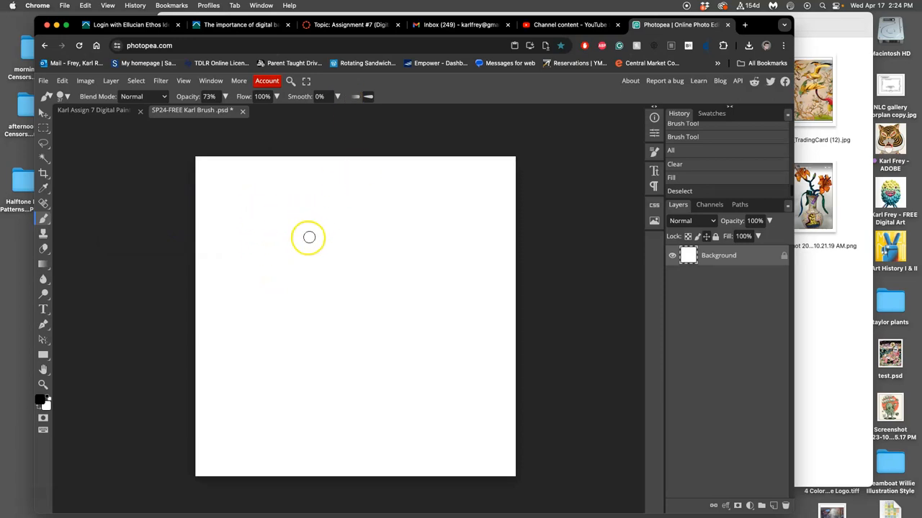
pyautogui.moveTo(266, 221)
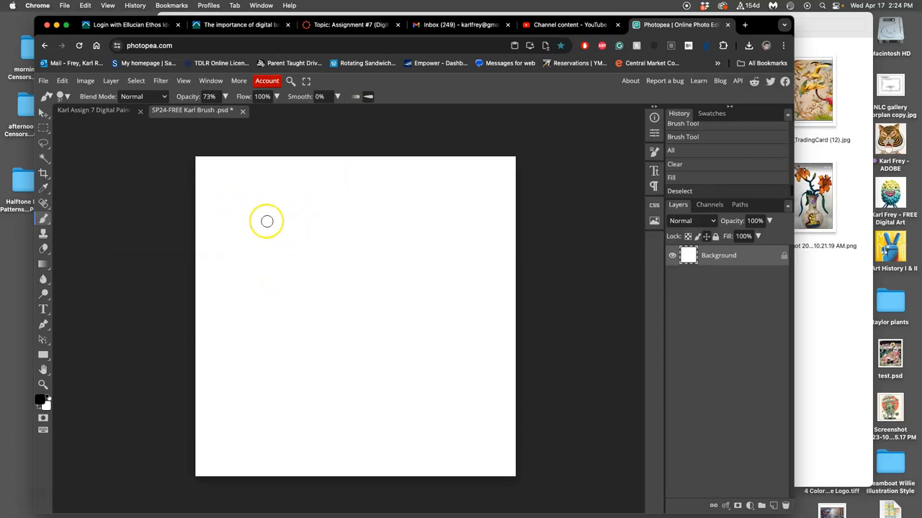
pyautogui.moveTo(355, 280)
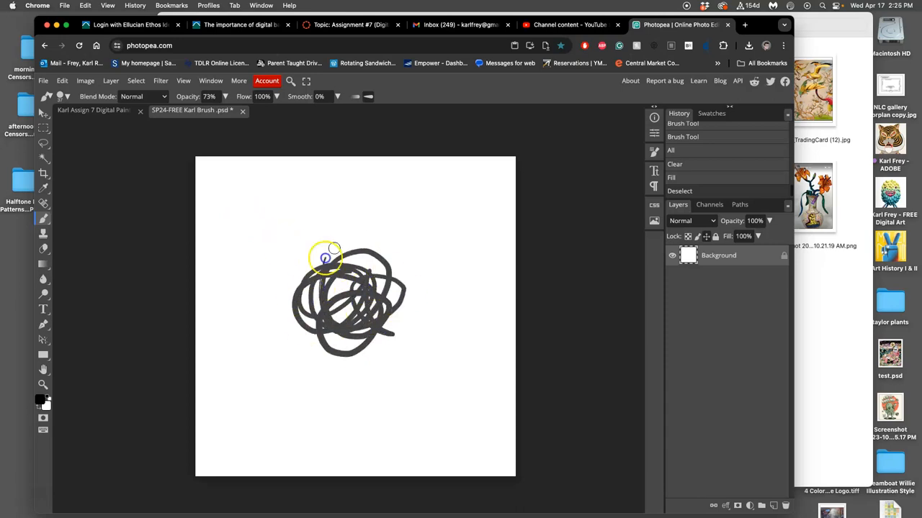
# - Scribble overlapping black loops into a dense tangled mass across the canvas centre
pyautogui.moveTo(331, 259); pyautogui.dragTo(360, 306)
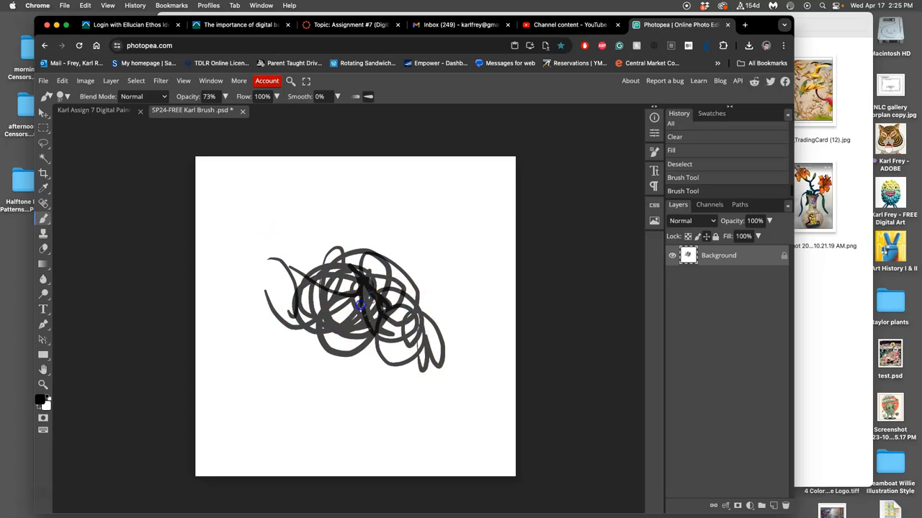
pyautogui.moveTo(360, 306); pyautogui.dragTo(414, 331)
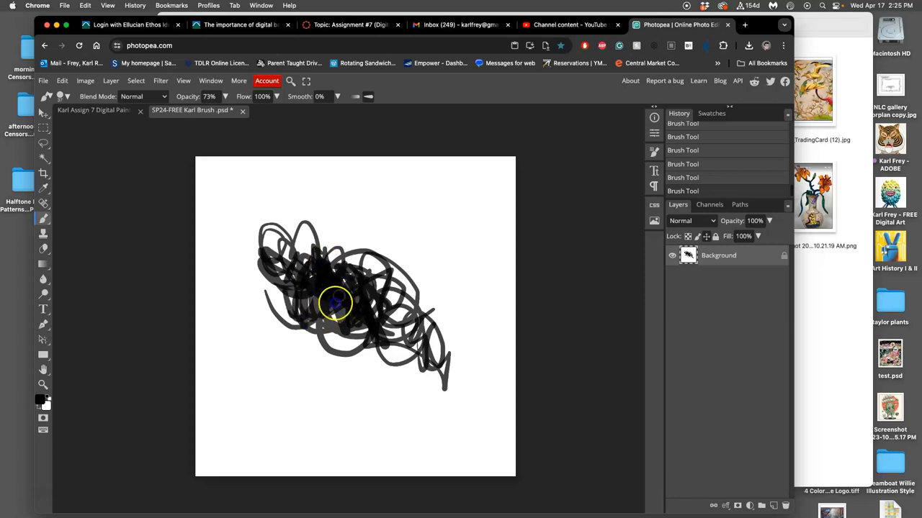
pyautogui.moveTo(335, 303); pyautogui.dragTo(427, 378)
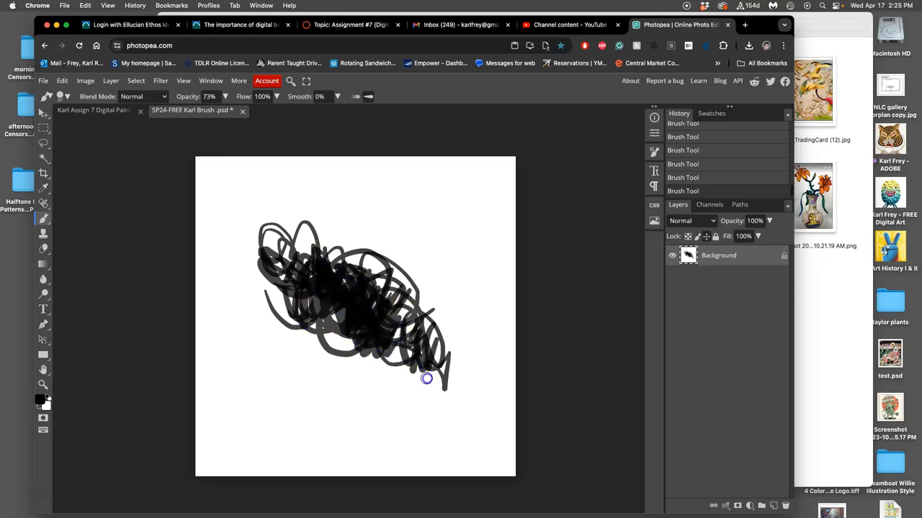
pyautogui.moveTo(426, 379); pyautogui.dragTo(313, 348)
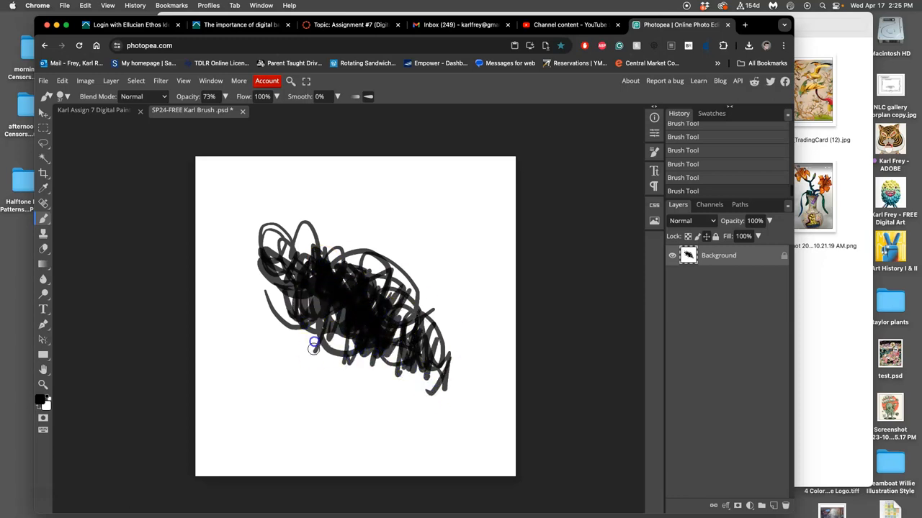
pyautogui.moveTo(313, 345); pyautogui.dragTo(247, 245)
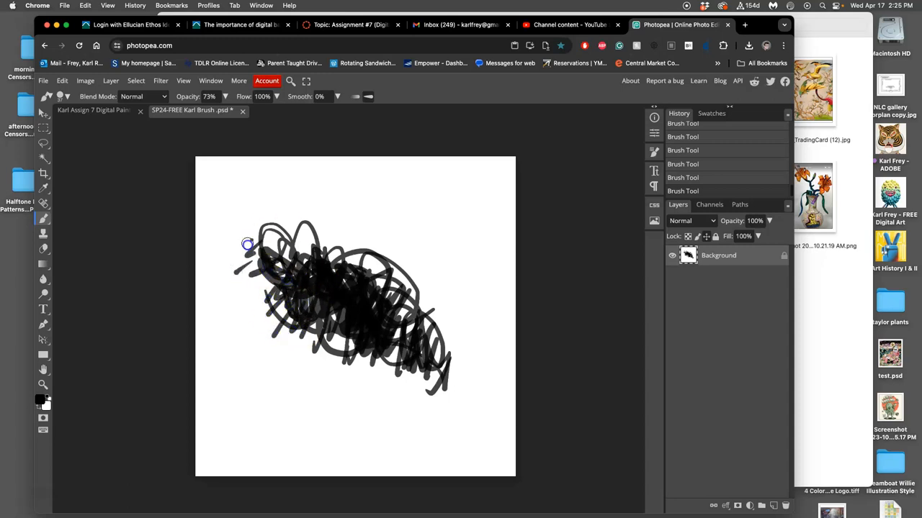
pyautogui.moveTo(247, 244); pyautogui.dragTo(426, 329)
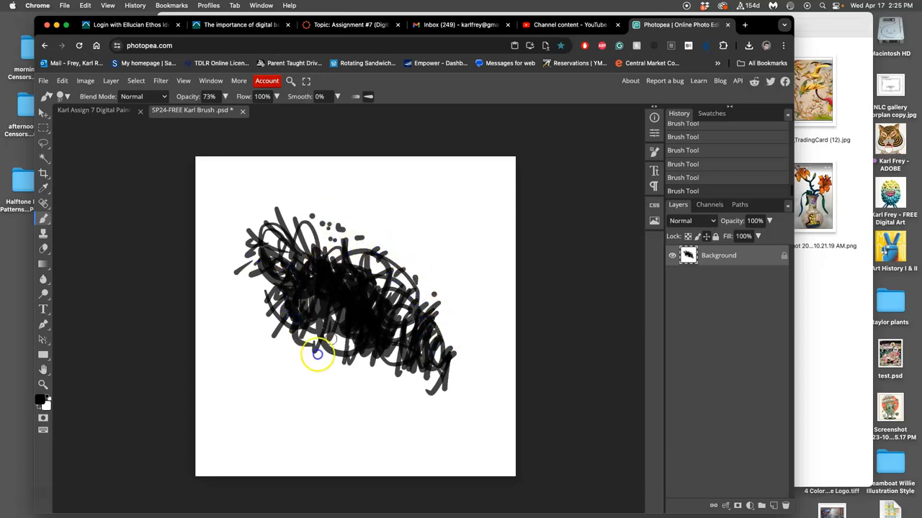
pyautogui.moveTo(317, 353); pyautogui.dragTo(288, 273)
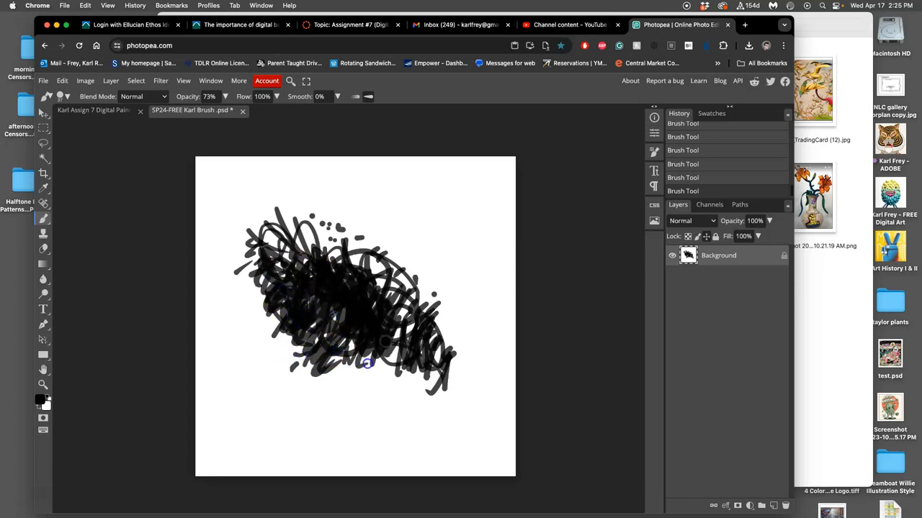
pyautogui.moveTo(367, 363); pyautogui.dragTo(351, 394)
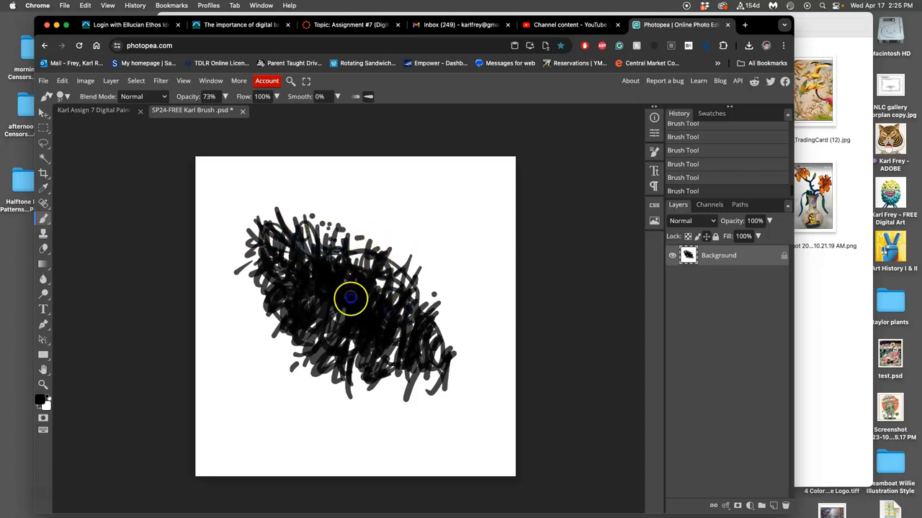
pyautogui.moveTo(351, 298); pyautogui.dragTo(285, 340)
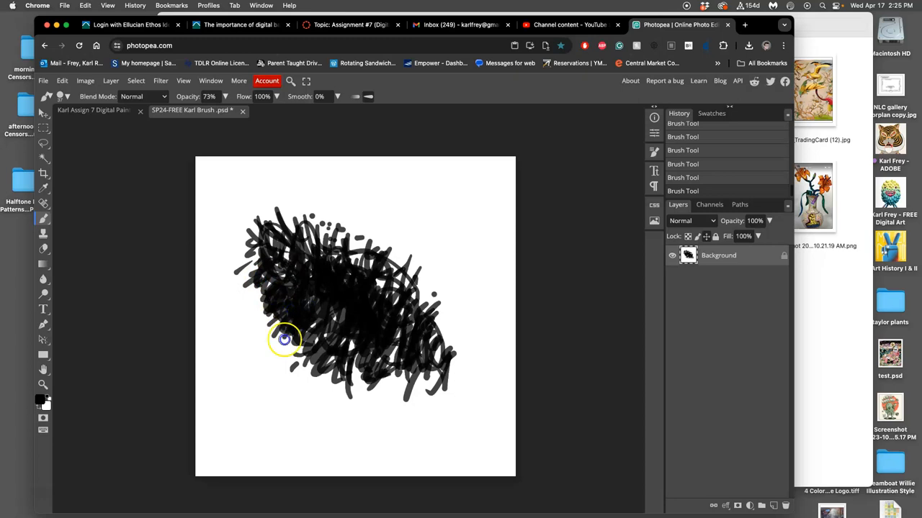
pyautogui.moveTo(285, 340); pyautogui.dragTo(451, 365)
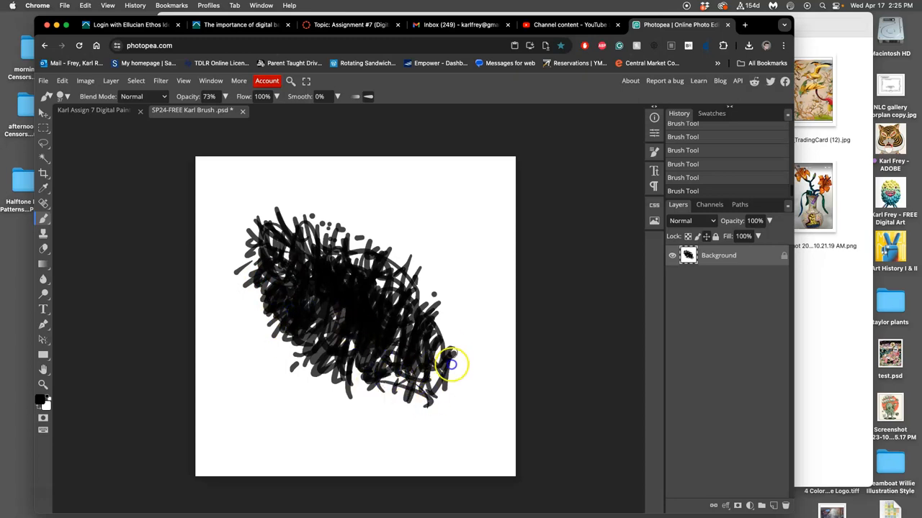
pyautogui.moveTo(450, 363); pyautogui.dragTo(381, 382)
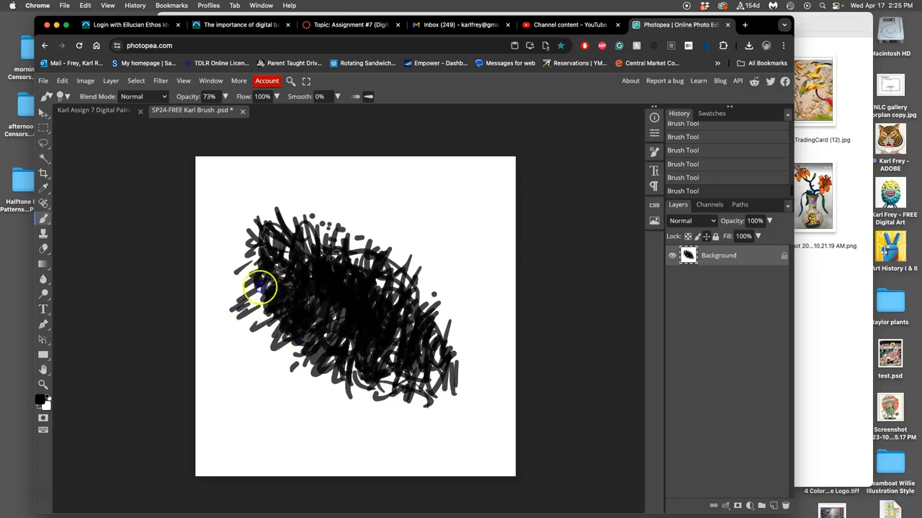
pyautogui.moveTo(259, 288); pyautogui.dragTo(396, 342)
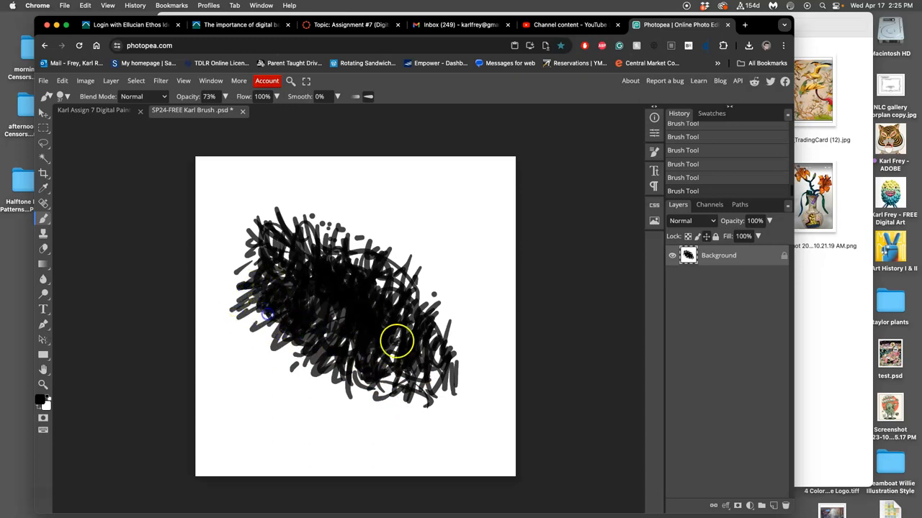
pyautogui.moveTo(396, 342); pyautogui.dragTo(378, 337)
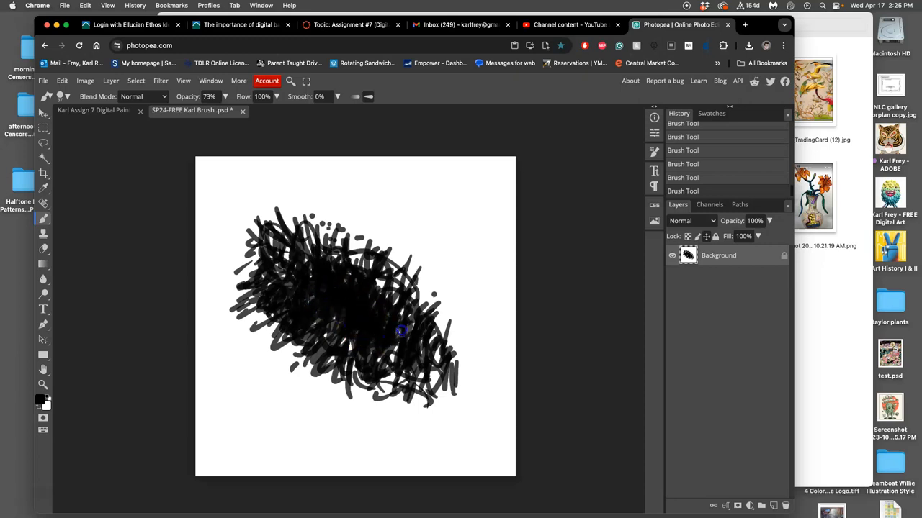
pyautogui.moveTo(379, 343)
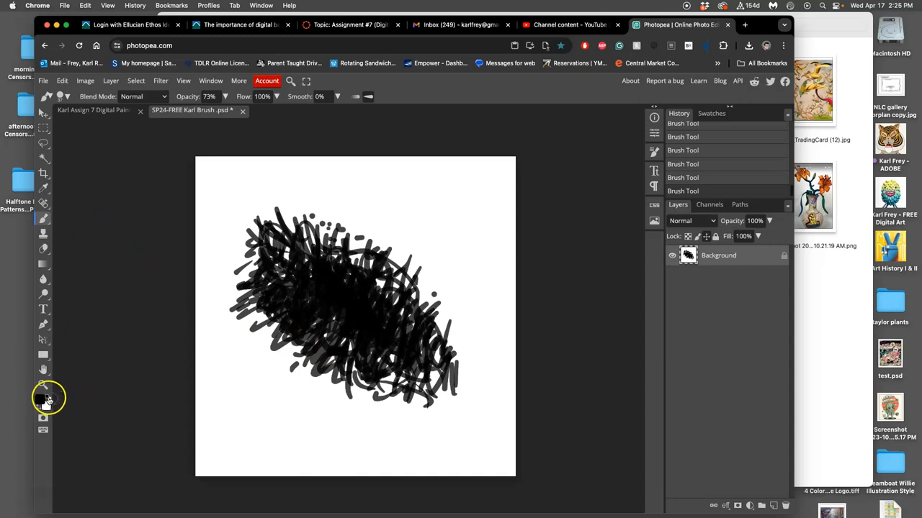
pyautogui.moveTo(297, 271)
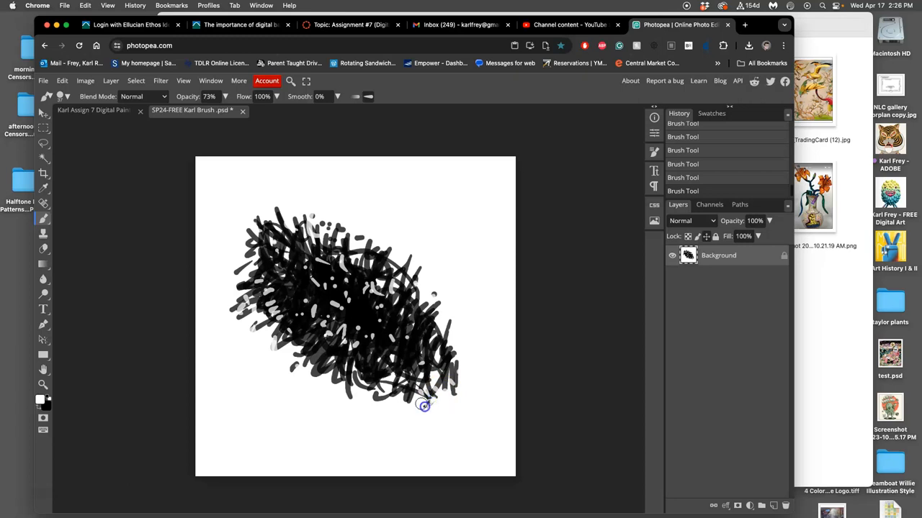
# - Paint white flecks and light strokes into the black scribble to break up its edges
pyautogui.moveTo(424, 405); pyautogui.dragTo(459, 375)
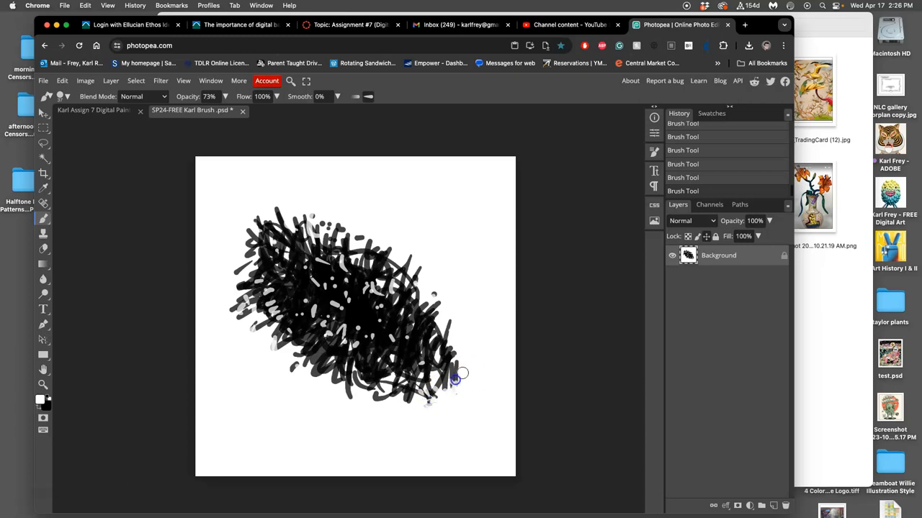
pyautogui.moveTo(460, 374); pyautogui.dragTo(392, 382)
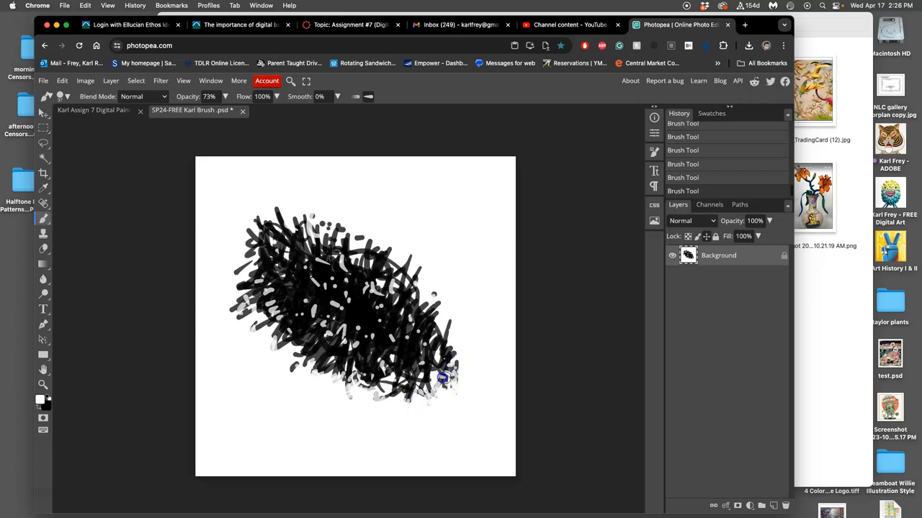
pyautogui.moveTo(442, 378); pyautogui.dragTo(231, 311)
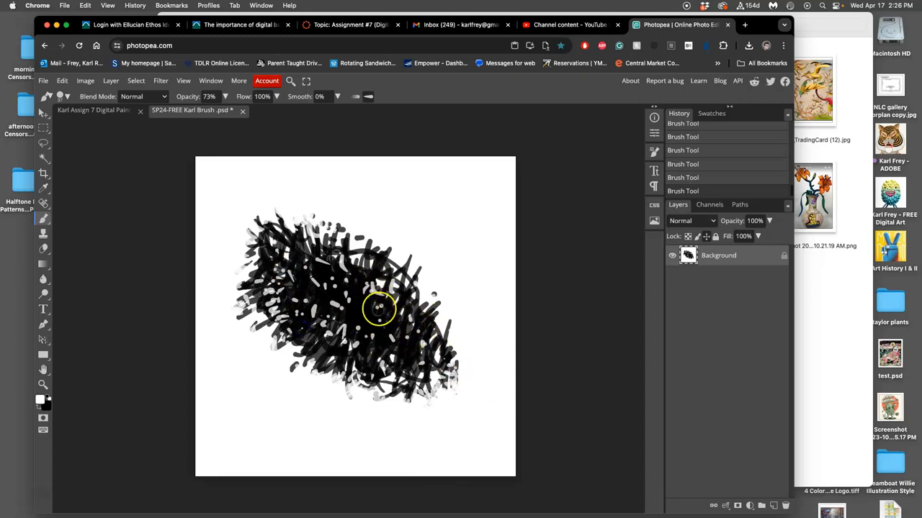
pyautogui.moveTo(202, 159)
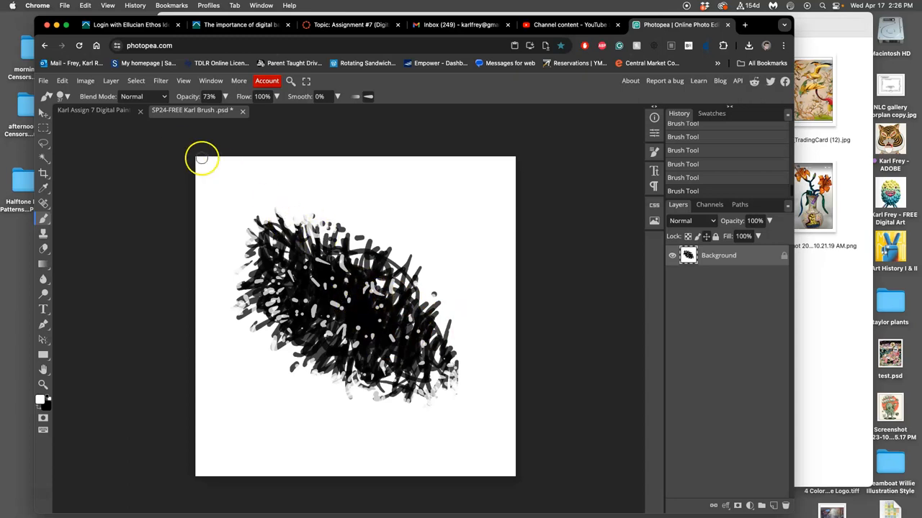
# - Define the speckled black scribble as a new custom brush preset
pyautogui.click(62, 80)
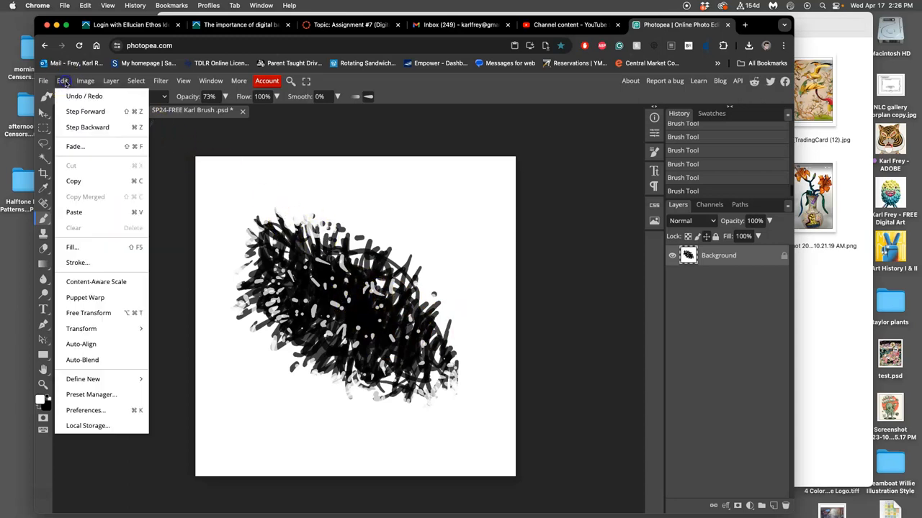
pyautogui.moveTo(85, 379)
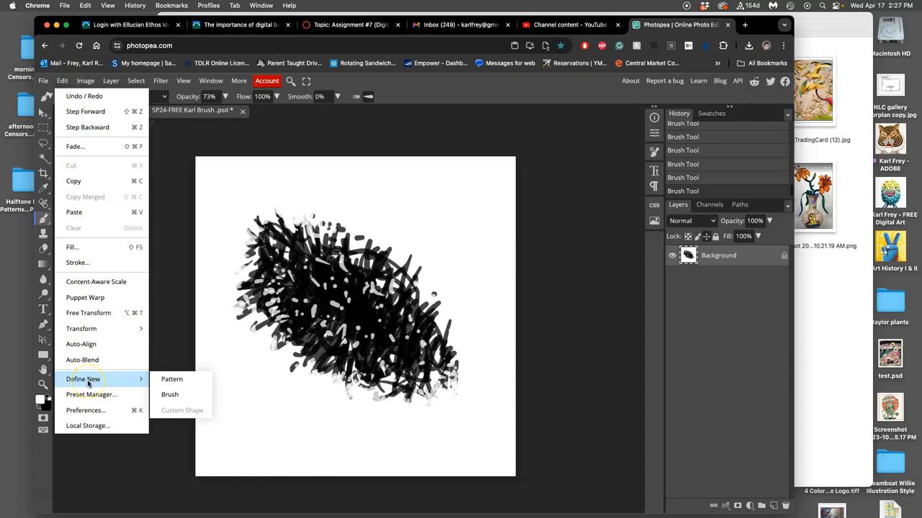
pyautogui.moveTo(170, 394)
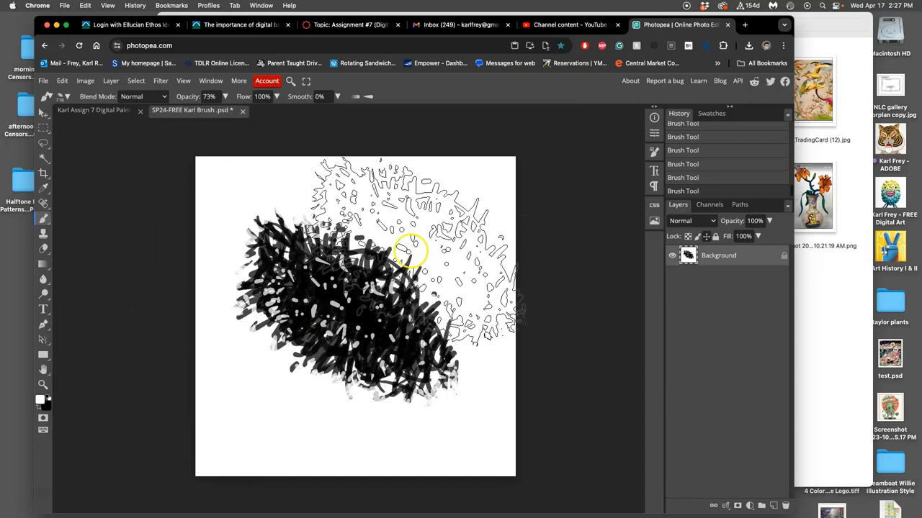
pyautogui.moveTo(414, 252); pyautogui.dragTo(382, 266)
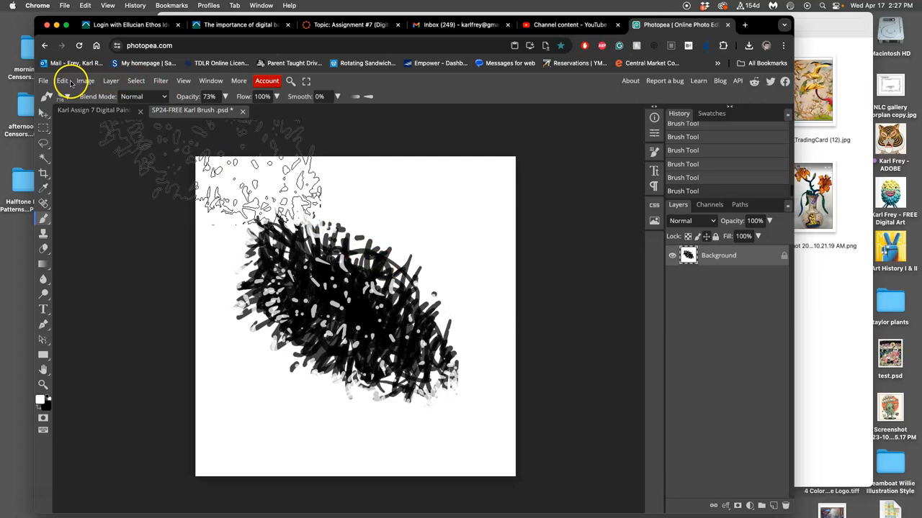
# - Fill the canvas with white and paint wavy test strokes with the new scribble brush
pyautogui.click(61, 81)
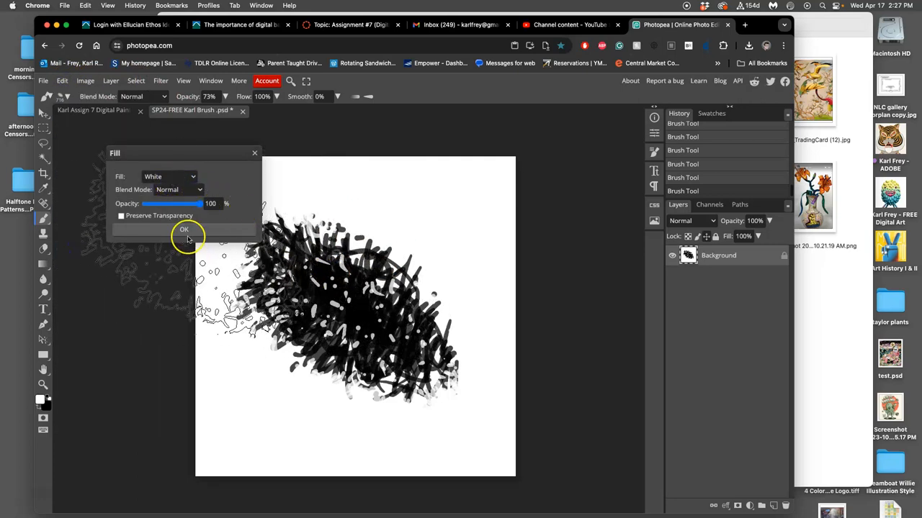
pyautogui.click(184, 232)
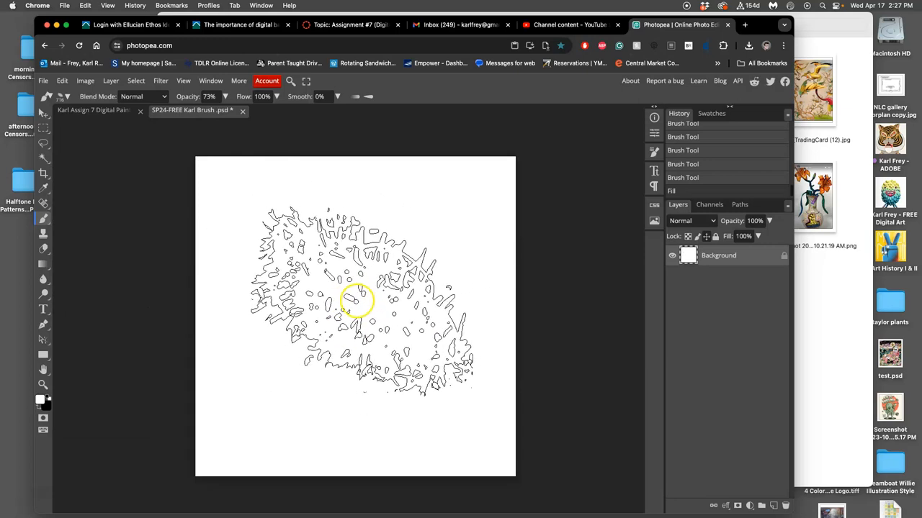
pyautogui.moveTo(353, 302); pyautogui.dragTo(411, 288)
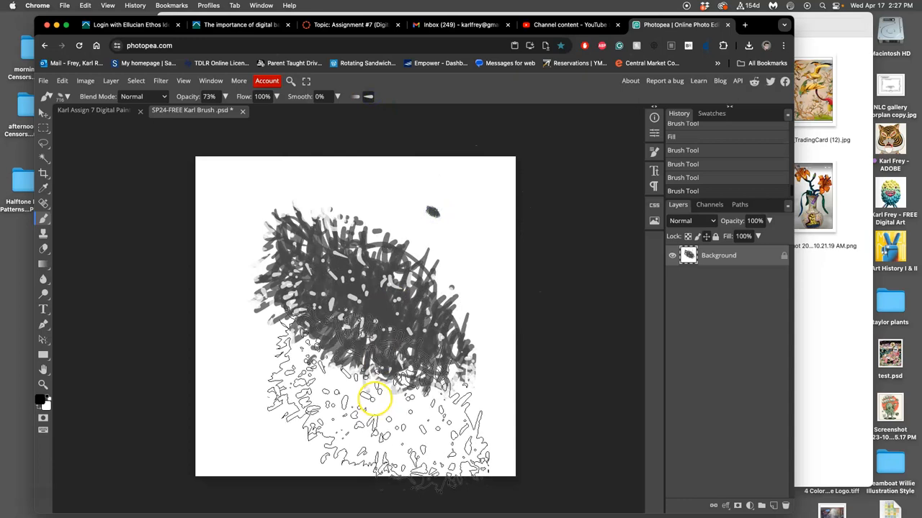
pyautogui.moveTo(375, 399); pyautogui.dragTo(363, 371)
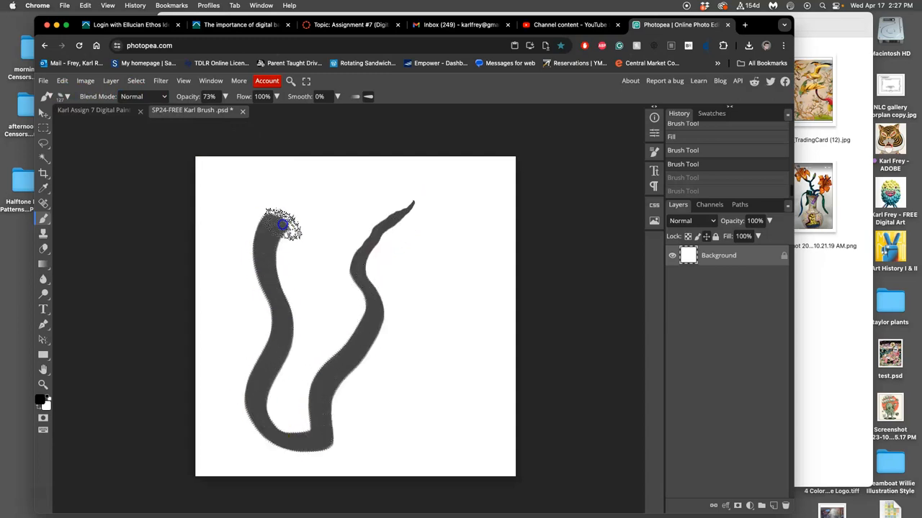
pyautogui.moveTo(281, 223); pyautogui.dragTo(443, 363)
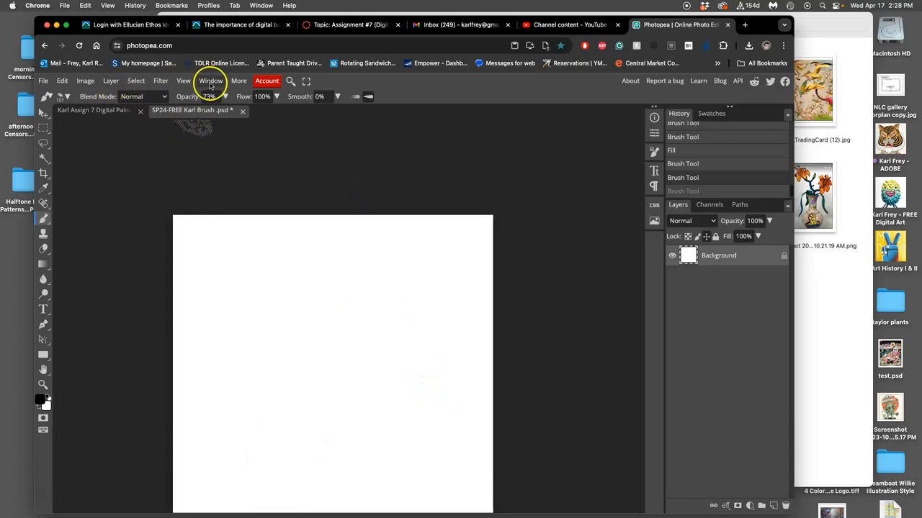
# - Show the Brush panel and choose the custom scribble tip enlarged to 716 px
pyautogui.click(210, 81)
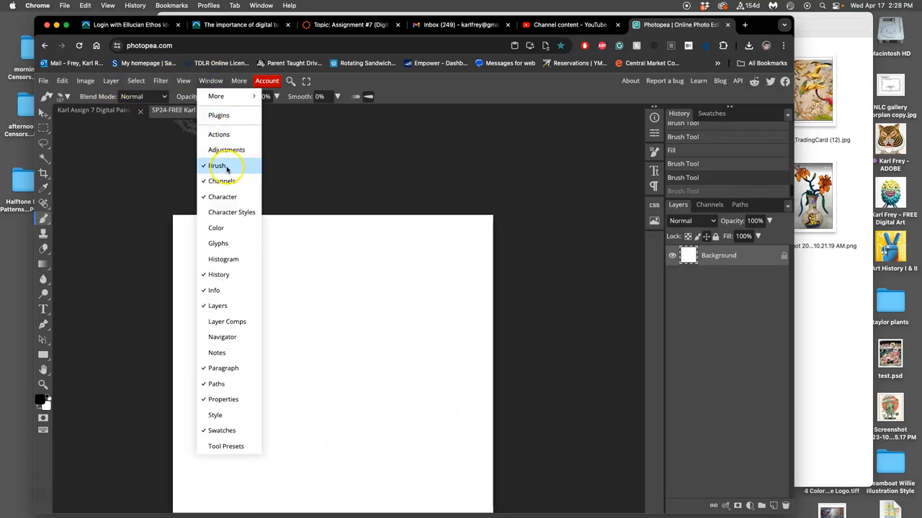
pyautogui.click(217, 165)
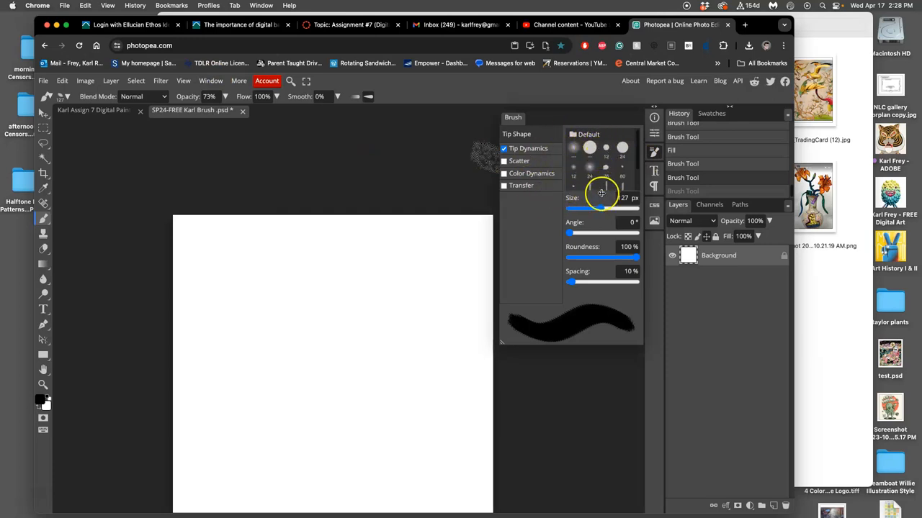
pyautogui.moveTo(601, 208); pyautogui.dragTo(611, 208)
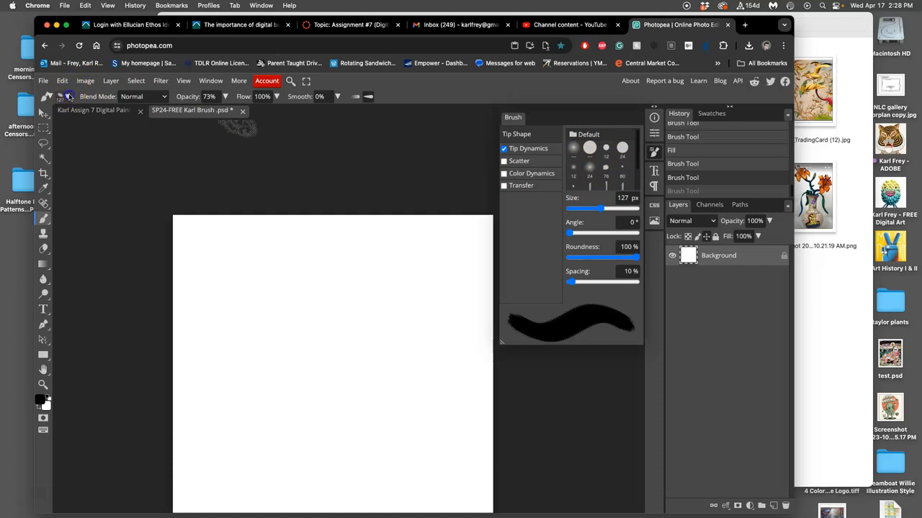
pyautogui.click(67, 96)
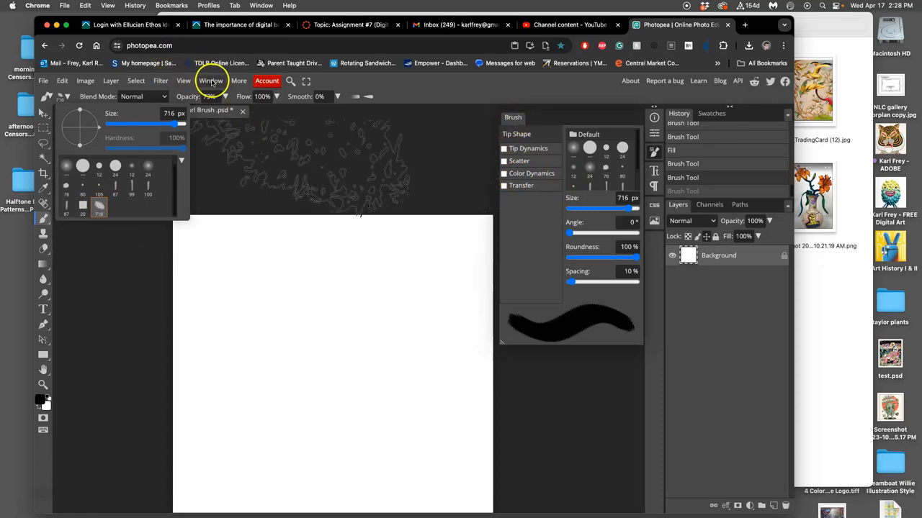
pyautogui.click(211, 80)
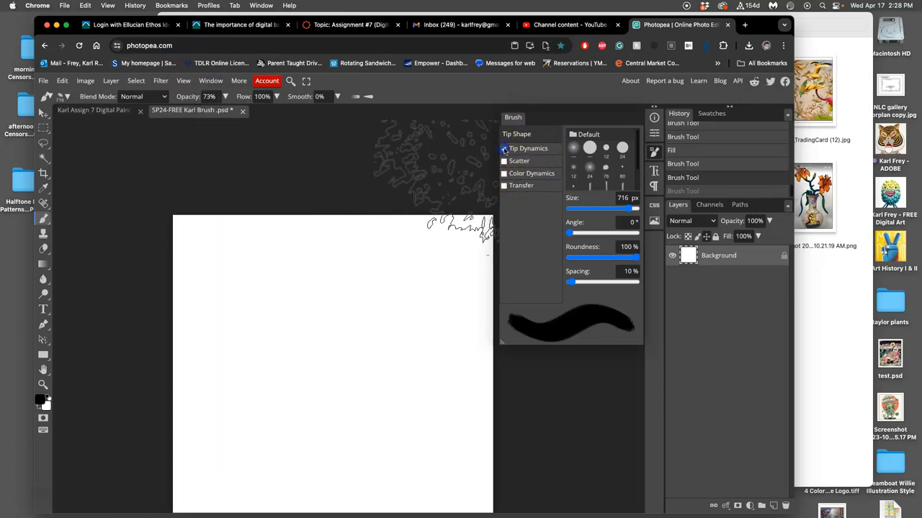
# - Enable Tip Dynamics with 10% size jitter, 6% minimum diameter and 90% roundness jitter
pyautogui.click(504, 148)
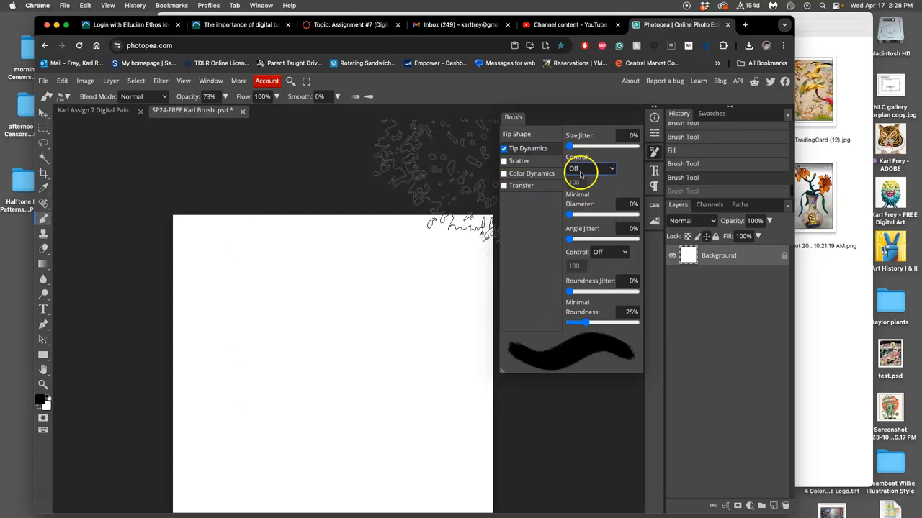
pyautogui.moveTo(569, 146); pyautogui.dragTo(575, 146)
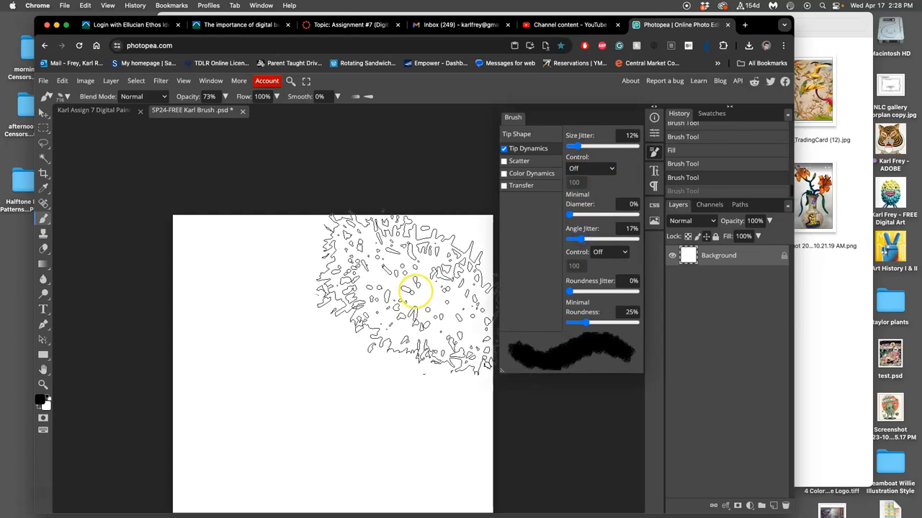
pyautogui.moveTo(574, 146); pyautogui.dragTo(570, 146)
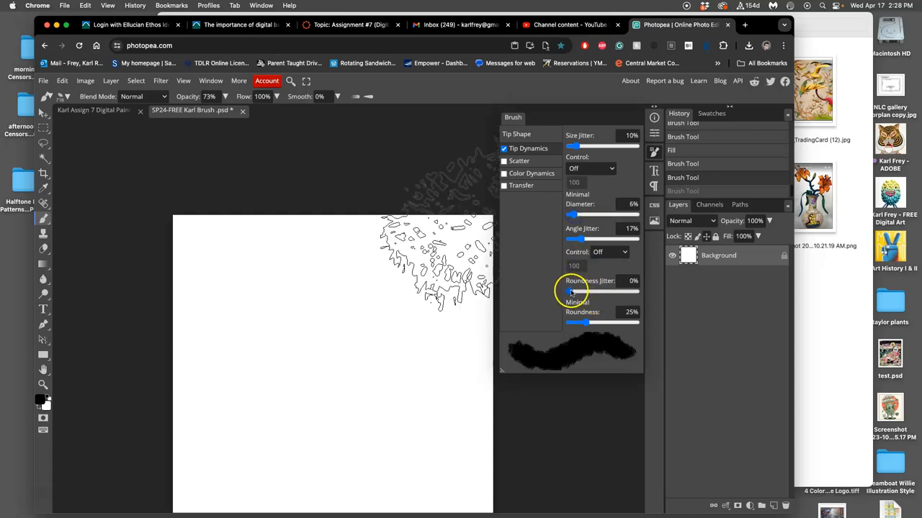
pyautogui.moveTo(571, 291); pyautogui.dragTo(637, 292)
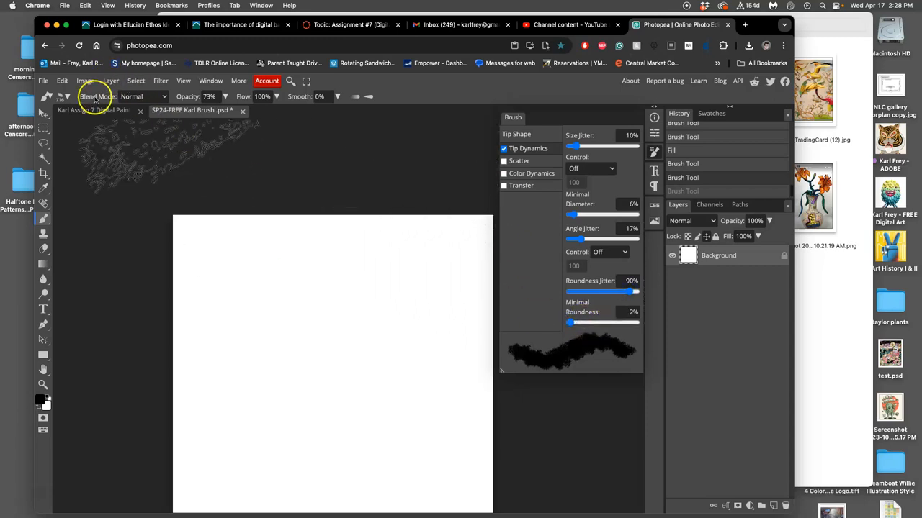
pyautogui.click(66, 97)
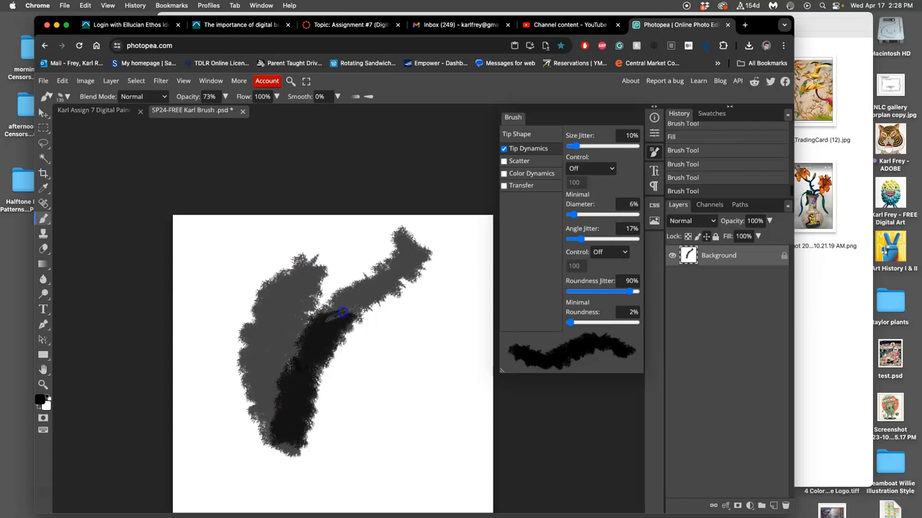
# - Cover the test canvas with dark jittered strokes and lower the brush angle jitter
pyautogui.moveTo(342, 313); pyautogui.dragTo(409, 455)
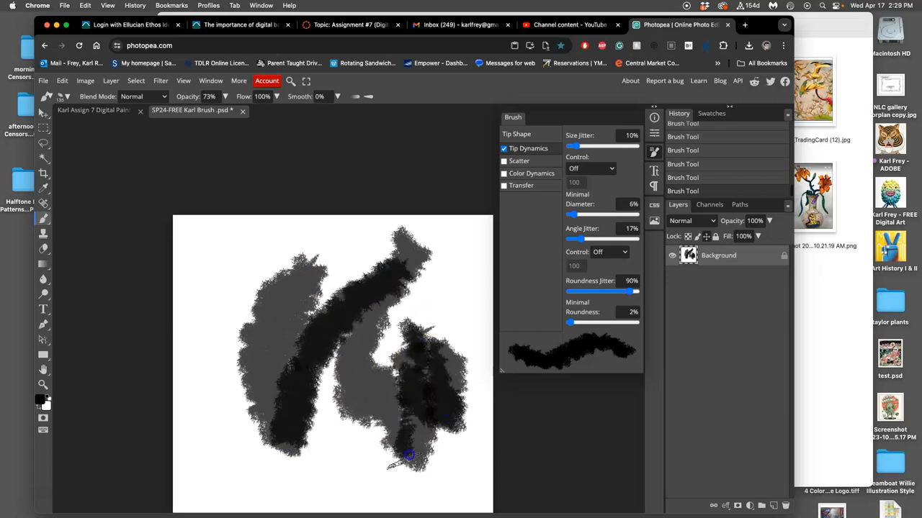
pyautogui.moveTo(407, 457); pyautogui.dragTo(284, 292)
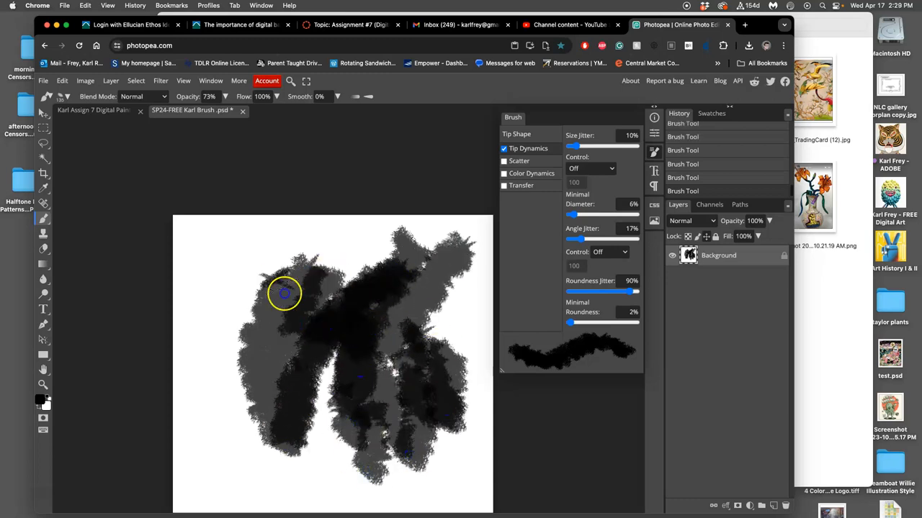
pyautogui.moveTo(284, 294); pyautogui.dragTo(349, 352)
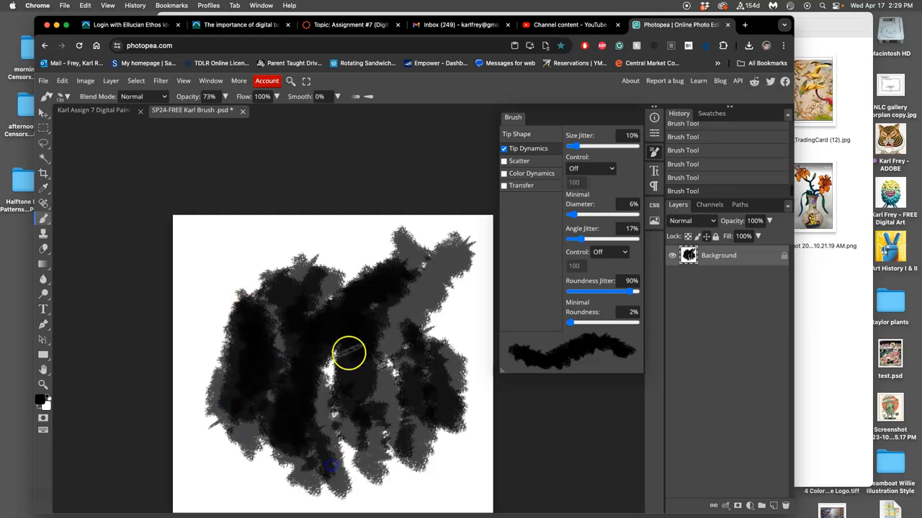
pyautogui.moveTo(331, 352); pyautogui.dragTo(391, 254)
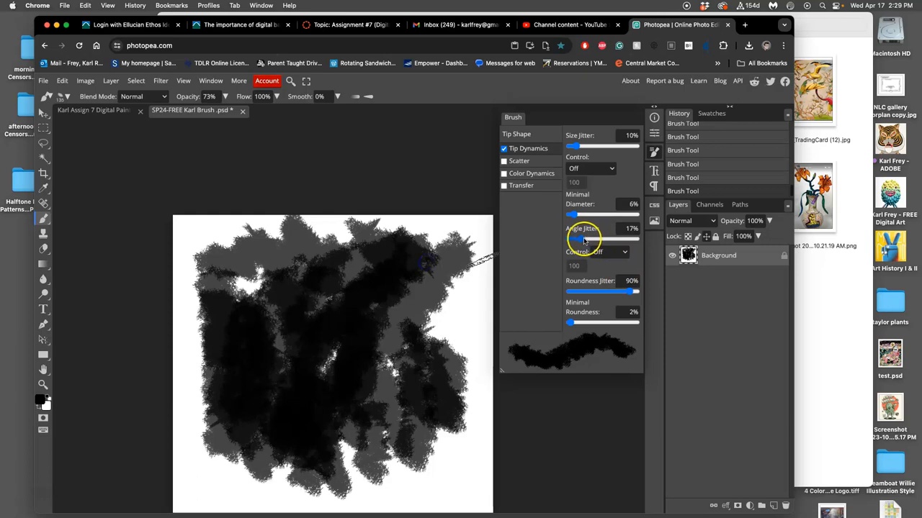
pyautogui.moveTo(583, 239); pyautogui.dragTo(571, 239)
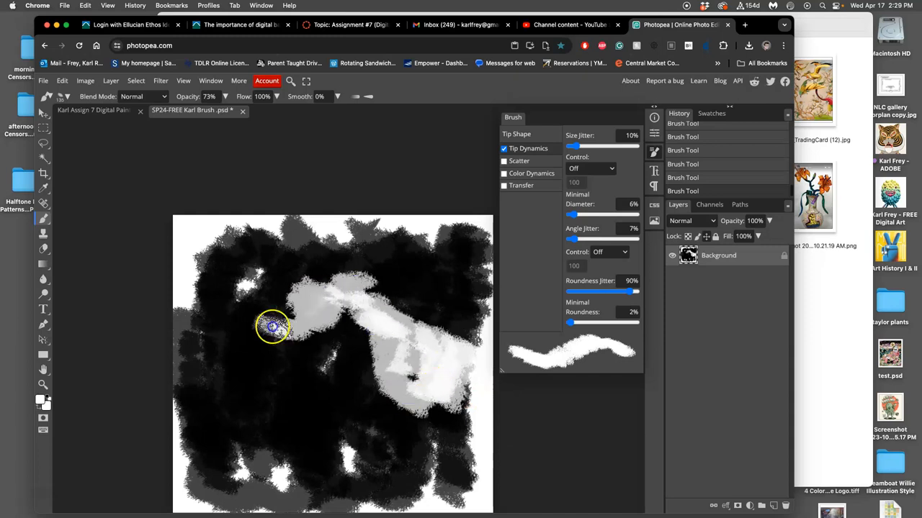
# - Paint white textured strokes over the dark scribbles and set Angle Jitter to 17%
pyautogui.moveTo(272, 326); pyautogui.dragTo(283, 355)
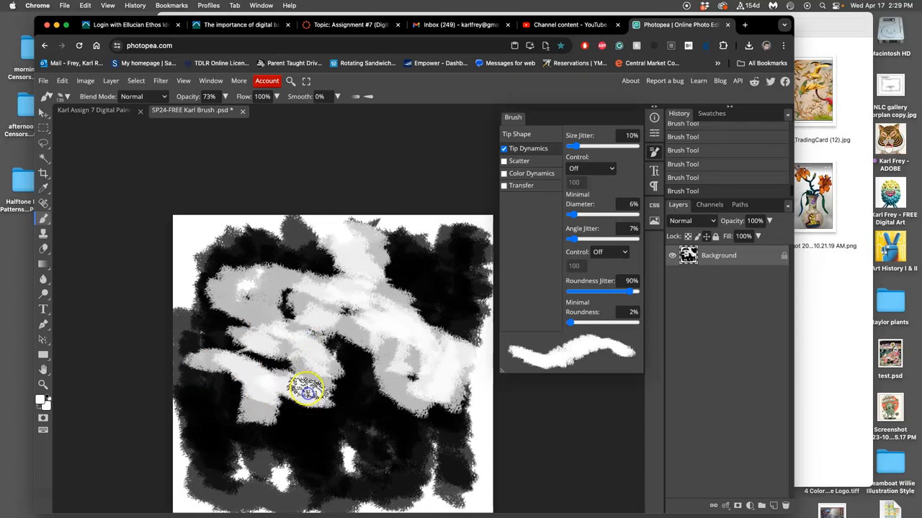
pyautogui.moveTo(306, 389); pyautogui.dragTo(288, 416)
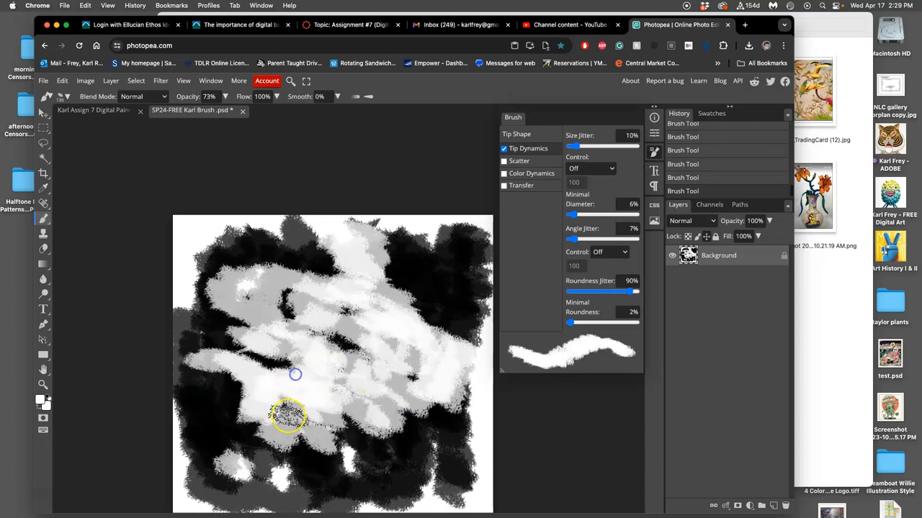
pyautogui.moveTo(295, 414); pyautogui.dragTo(327, 313)
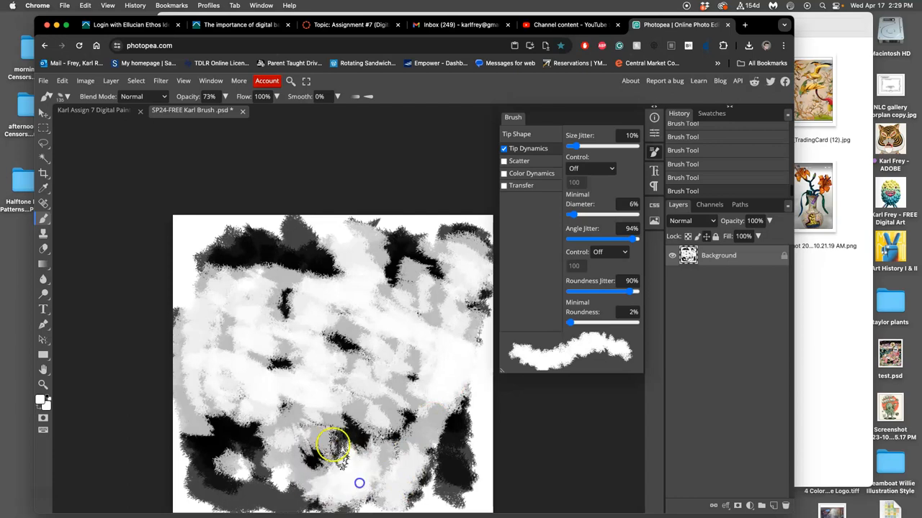
pyautogui.moveTo(338, 447); pyautogui.dragTo(267, 468)
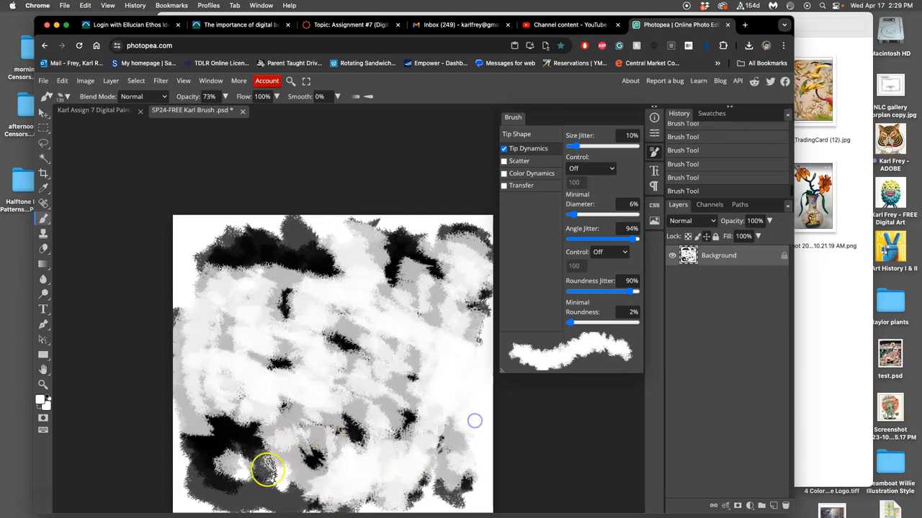
pyautogui.moveTo(623, 238); pyautogui.dragTo(581, 239)
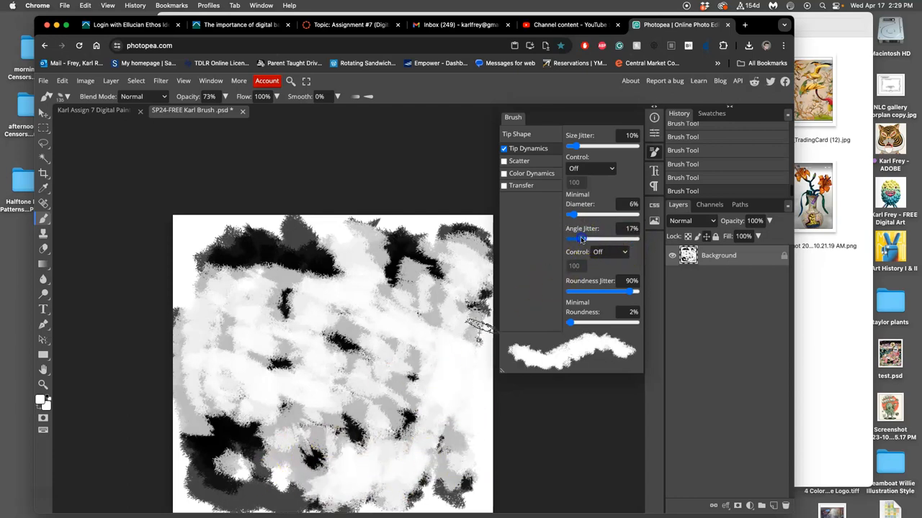
# - Set Size Jitter Control to Pen Pressure and Angle Jitter Control to Direction
pyautogui.click(591, 168)
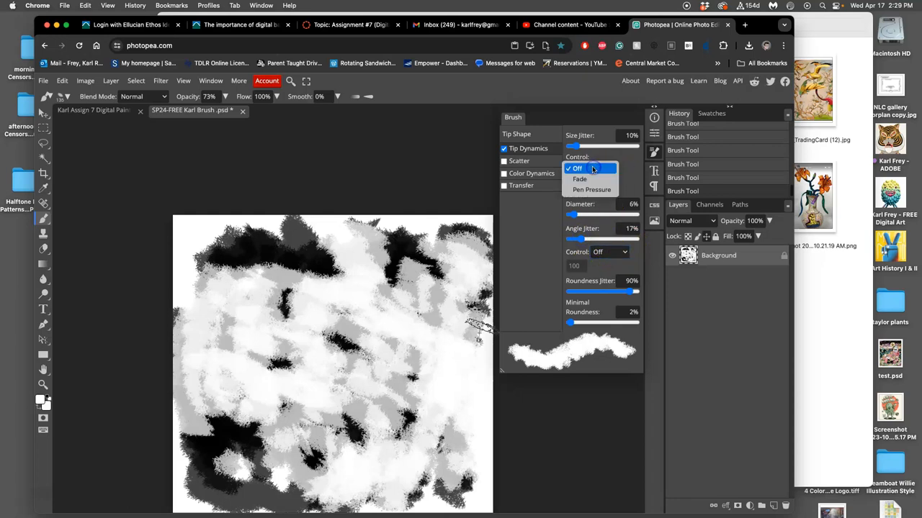
pyautogui.click(590, 189)
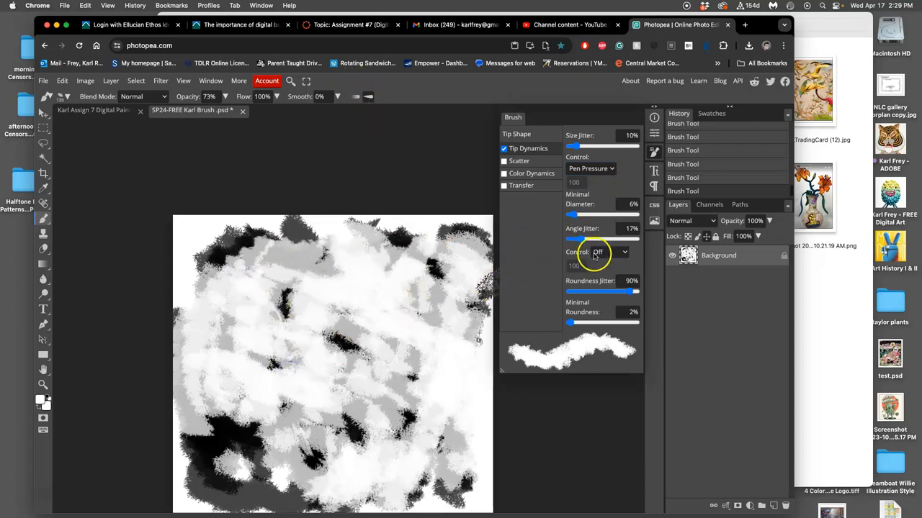
pyautogui.click(622, 252)
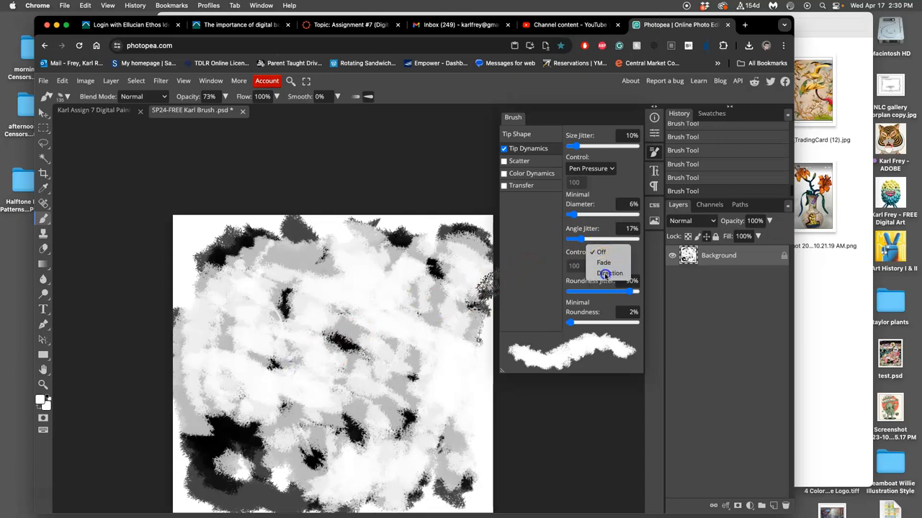
pyautogui.click(609, 273)
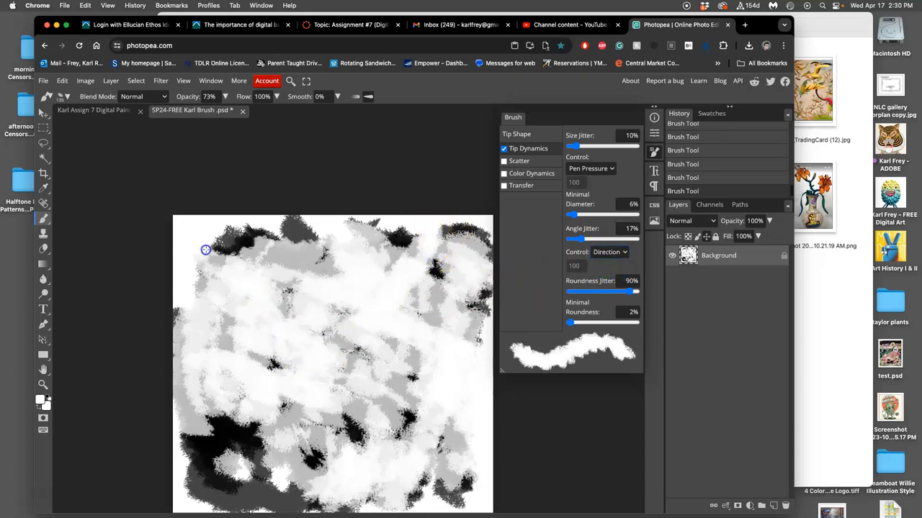
# - Paint test strokes on the texture sheet with the pressure- and direction-driven brush
pyautogui.moveTo(205, 250); pyautogui.dragTo(306, 237)
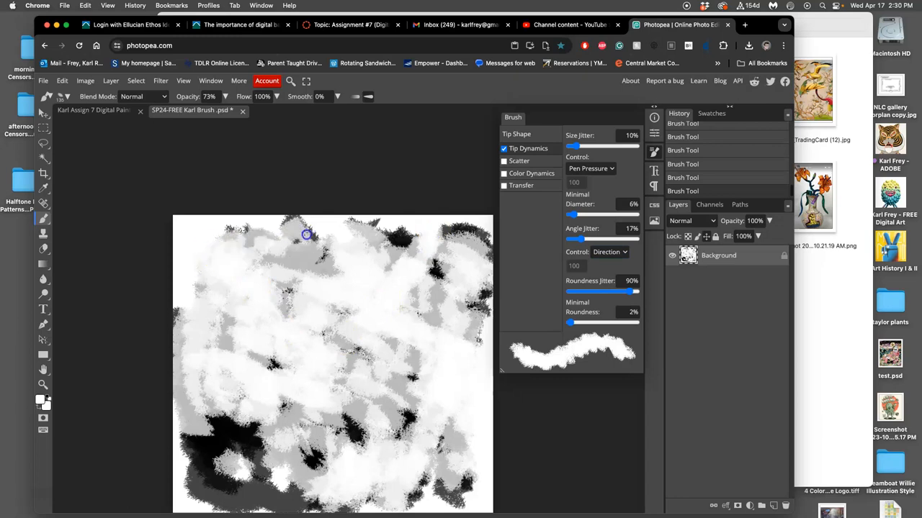
pyautogui.moveTo(306, 234); pyautogui.dragTo(263, 416)
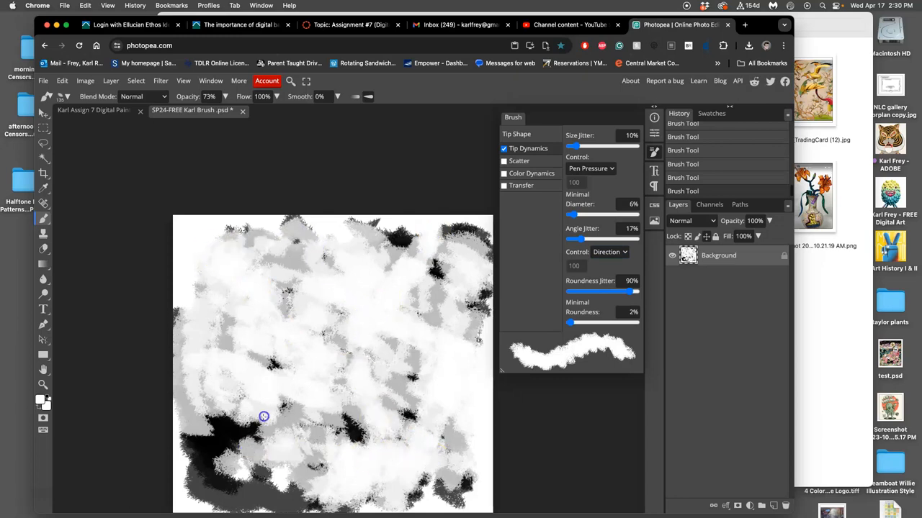
pyautogui.moveTo(263, 416); pyautogui.dragTo(227, 483)
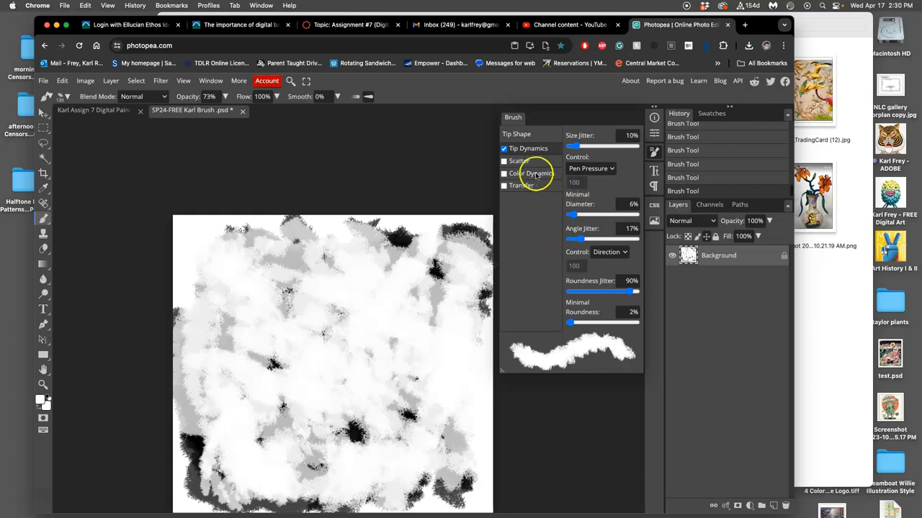
pyautogui.moveTo(441, 298)
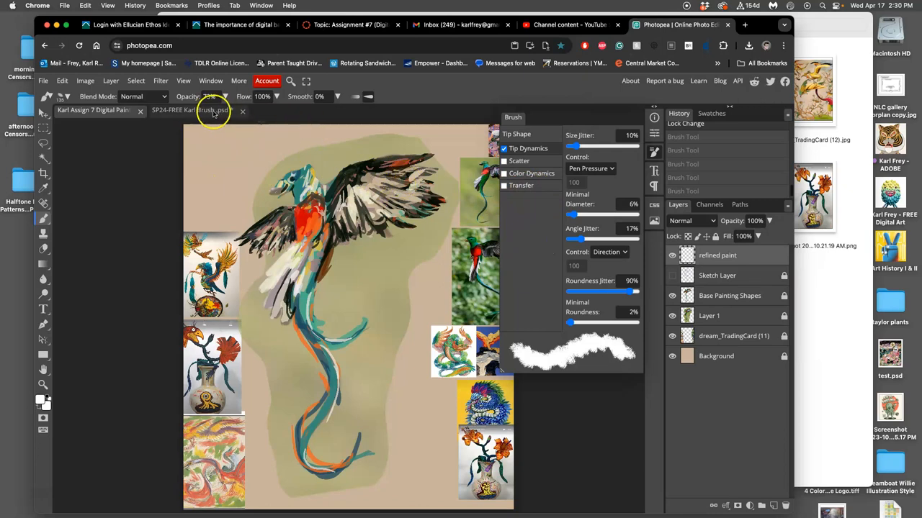
pyautogui.click(266, 80)
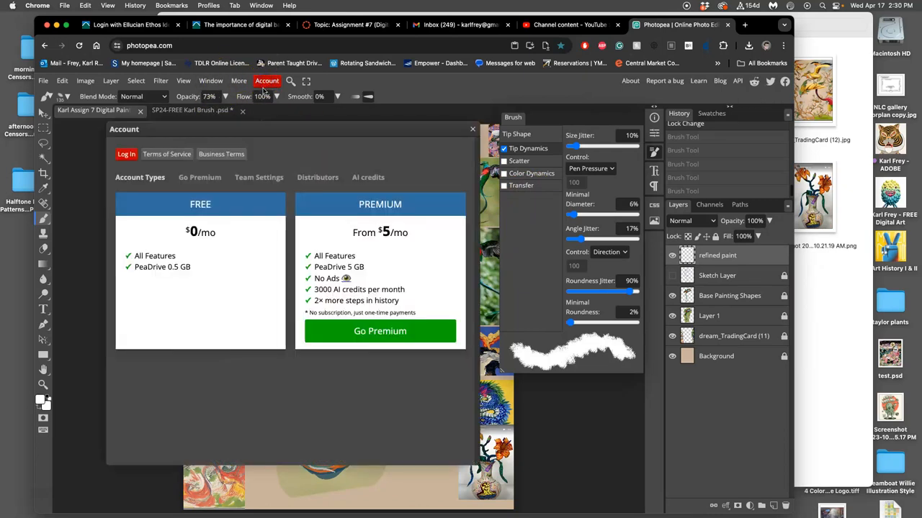
pyautogui.click(126, 153)
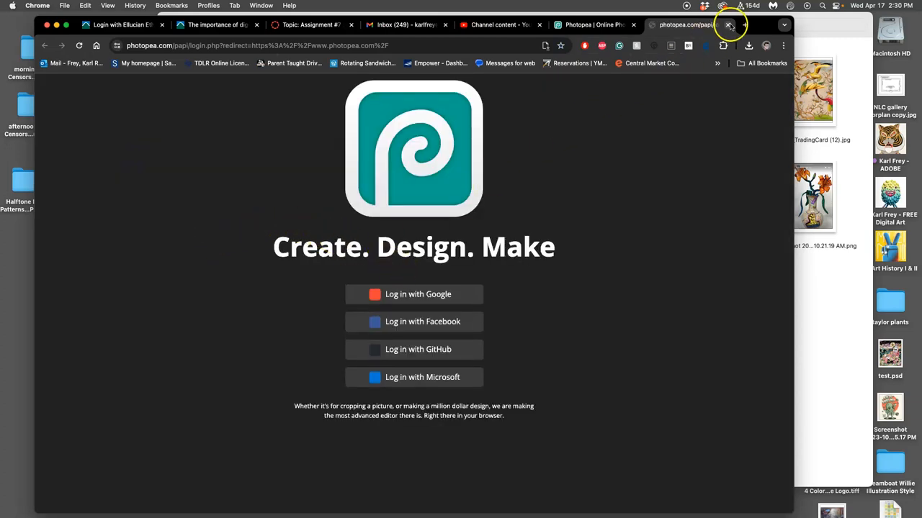
pyautogui.click(725, 27)
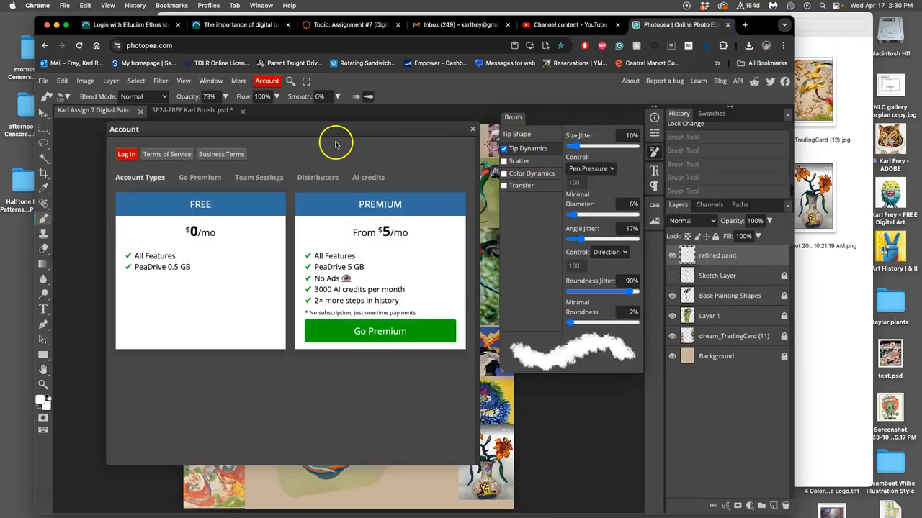
pyautogui.click(472, 129)
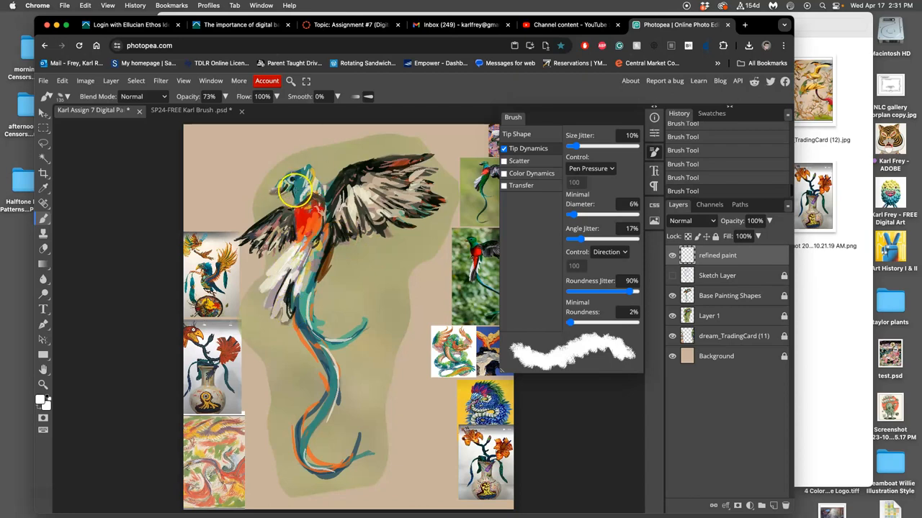
# - Close the SP24-FREE Karl Brush document, leaving only the quetzal painting open
pyautogui.moveTo(295, 191); pyautogui.dragTo(295, 220)
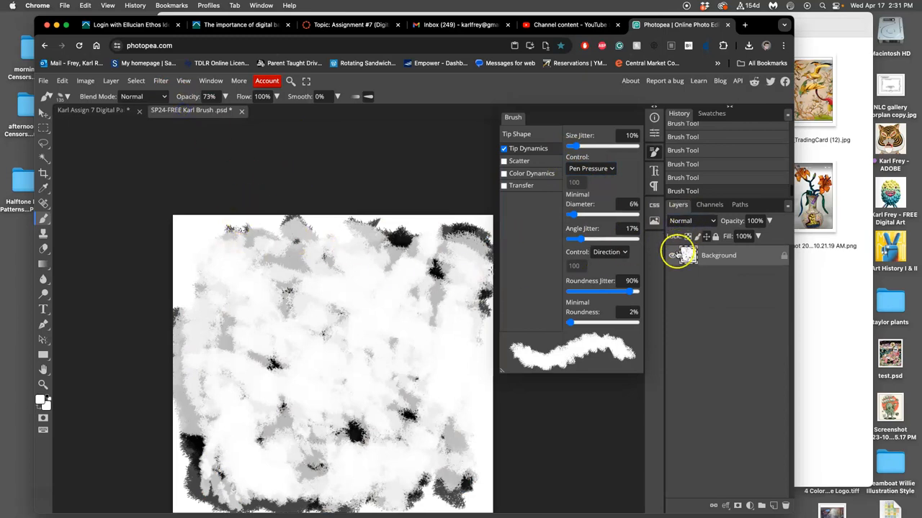
pyautogui.moveTo(791, 190)
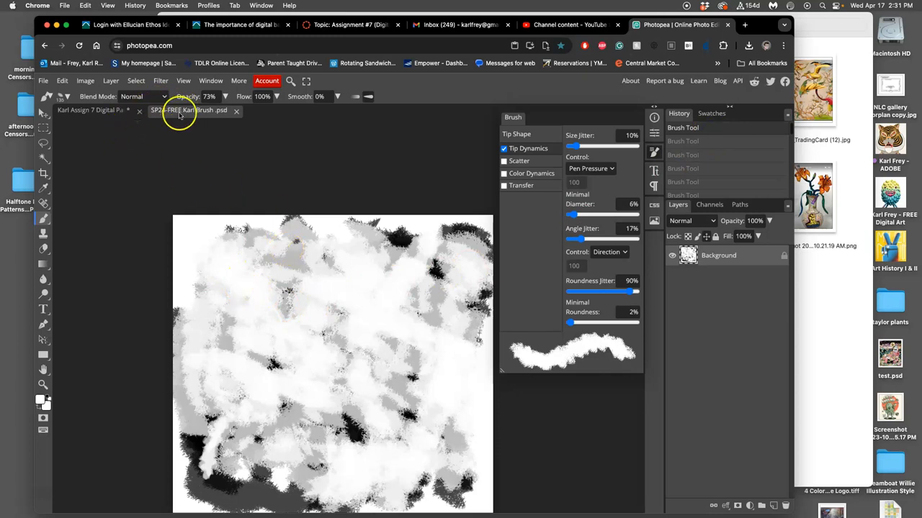
pyautogui.click(236, 110)
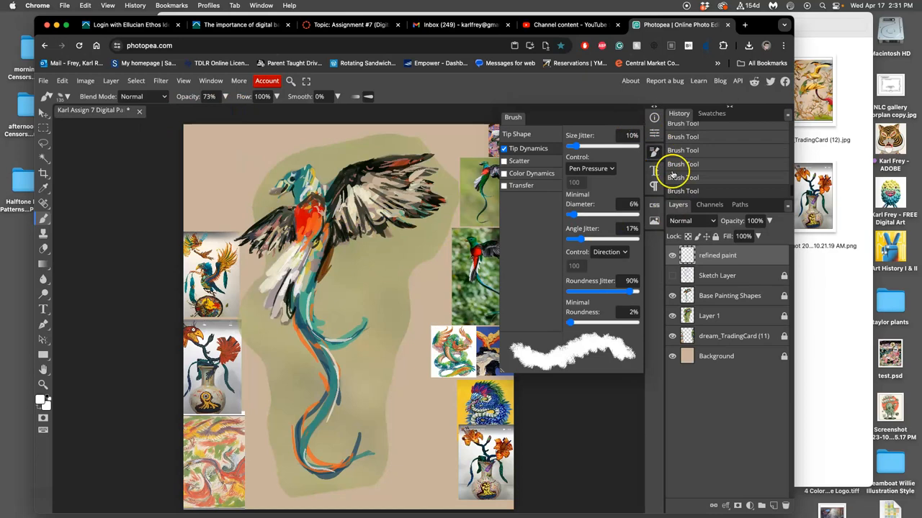
pyautogui.moveTo(654, 119)
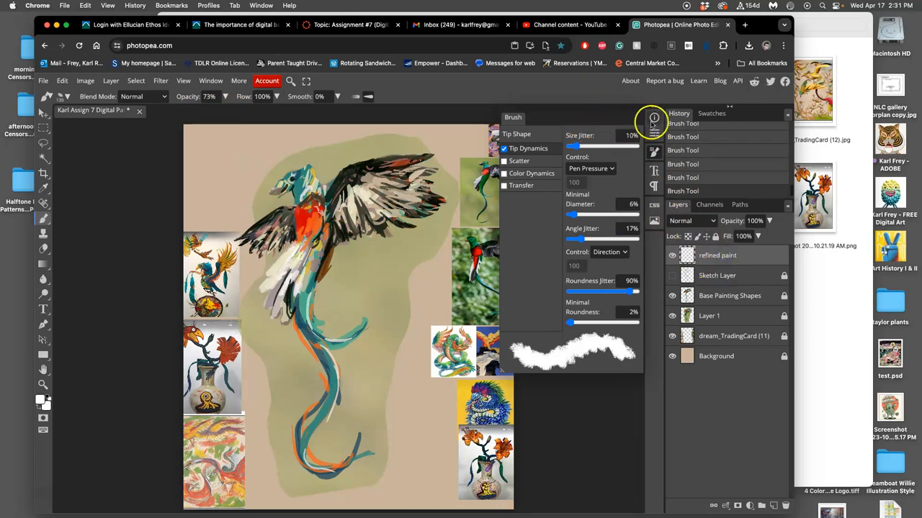
pyautogui.click(69, 96)
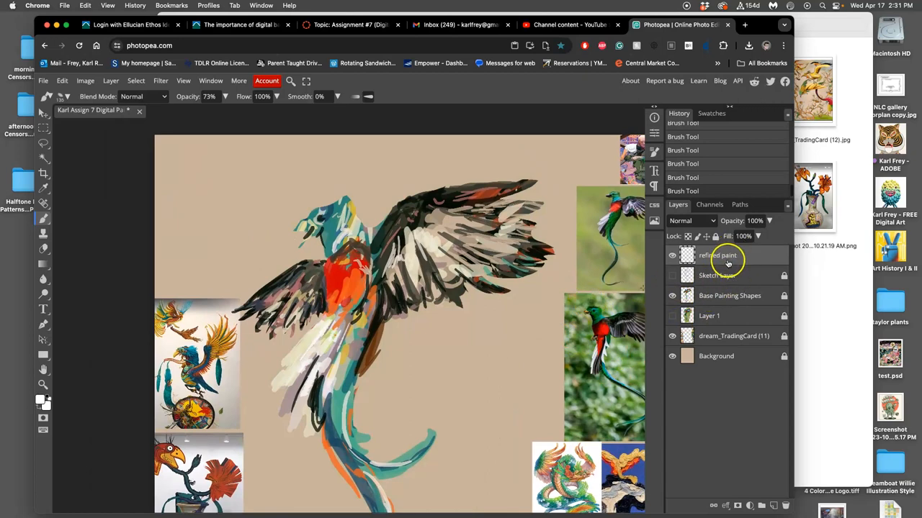
# - Unlock the Base Painting Shapes layer and fade it to partial opacity as a soft guide
pyautogui.click(729, 295)
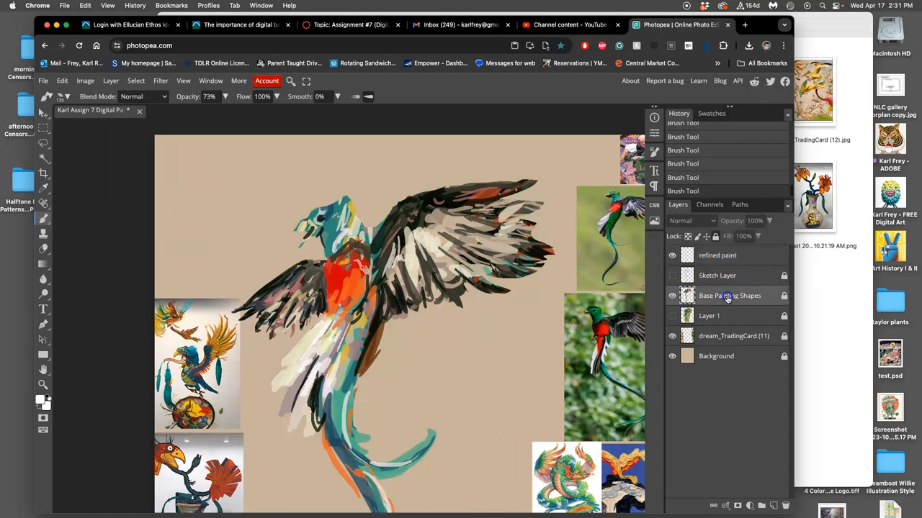
pyautogui.click(729, 295)
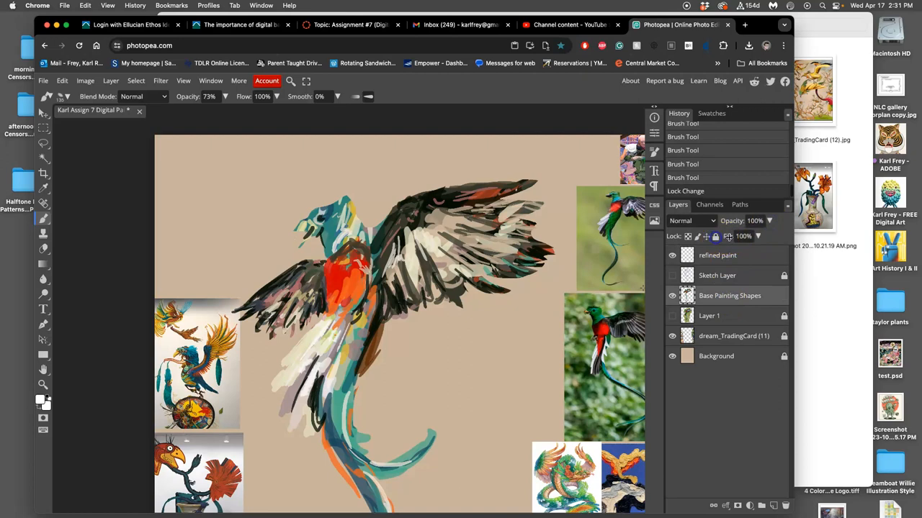
pyautogui.moveTo(756, 236); pyautogui.dragTo(753, 237)
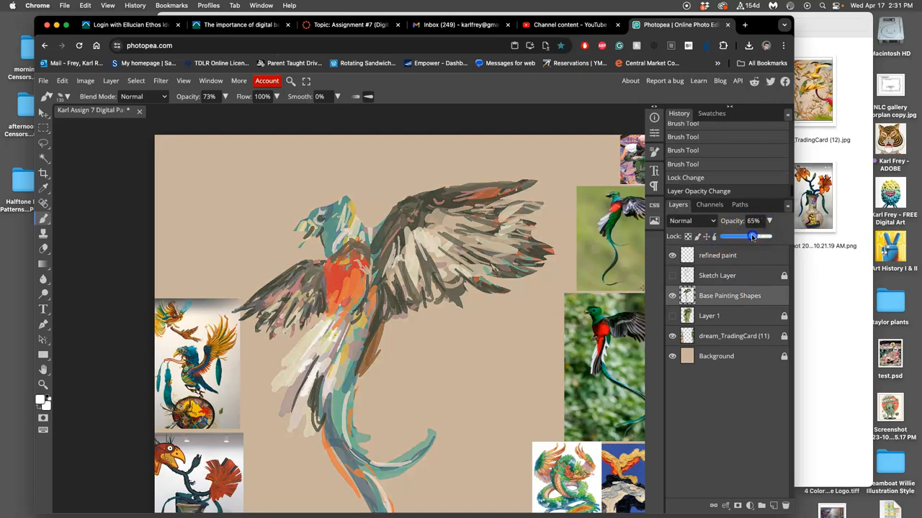
pyautogui.moveTo(752, 236); pyautogui.dragTo(736, 236)
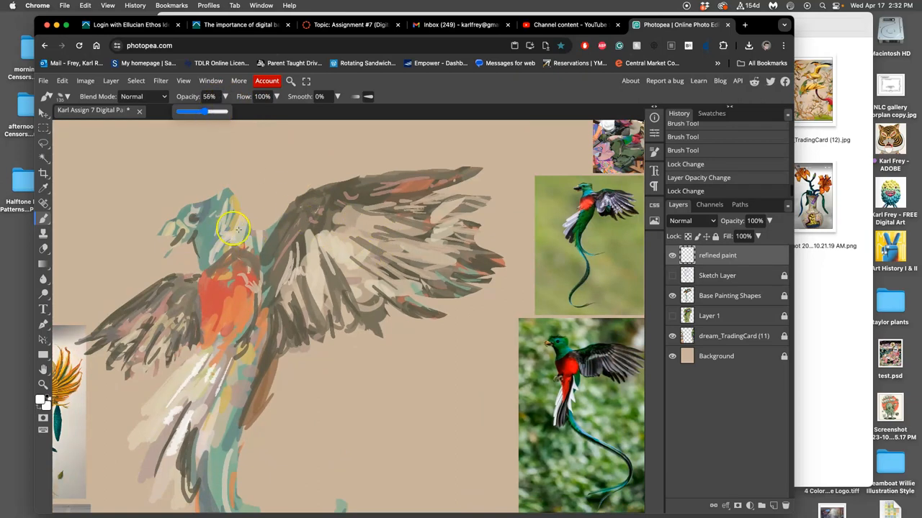
pyautogui.moveTo(596, 252)
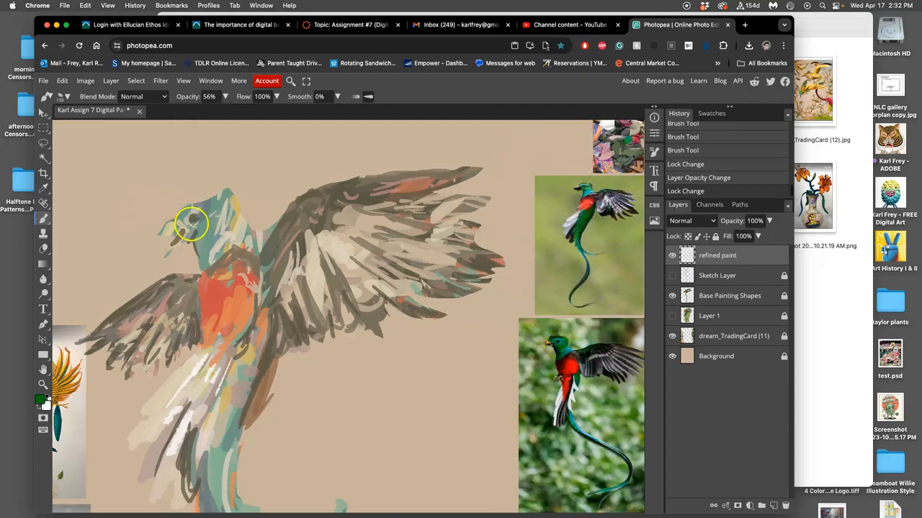
# - Paint green and teal strokes over the quetzal's head and dab a teal swatch above the bird
pyautogui.moveTo(191, 223); pyautogui.dragTo(209, 215)
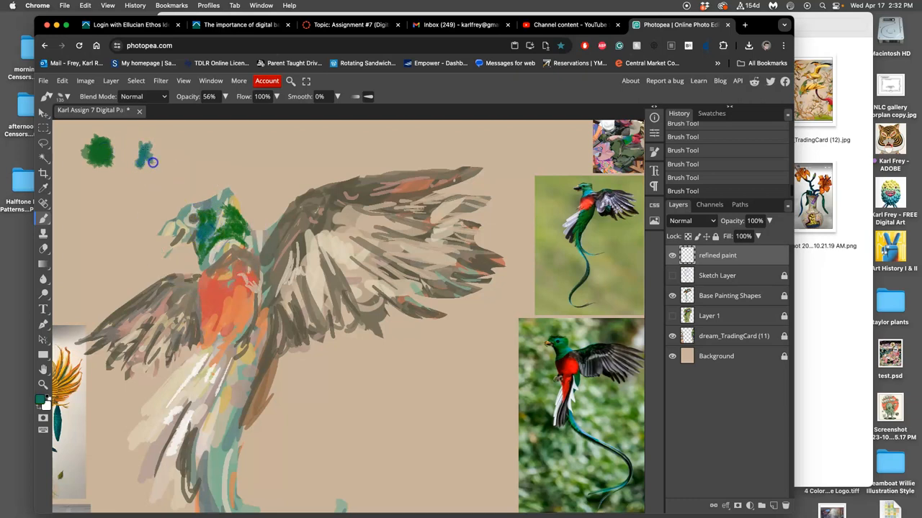
pyautogui.moveTo(140, 162); pyautogui.dragTo(142, 153)
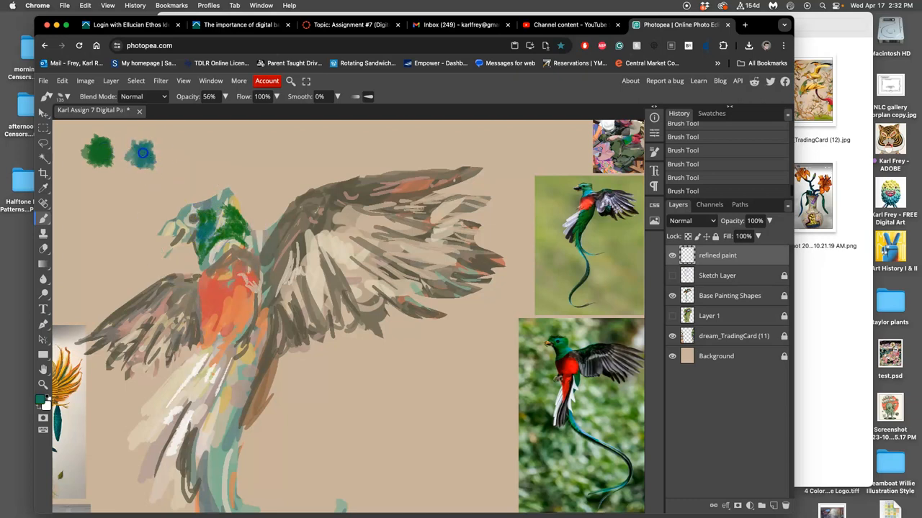
pyautogui.moveTo(584, 193)
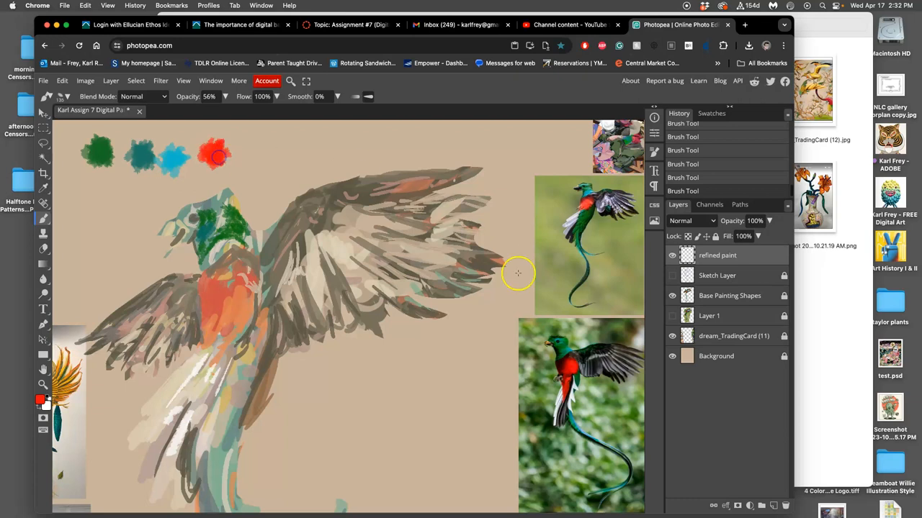
pyautogui.moveTo(596, 134)
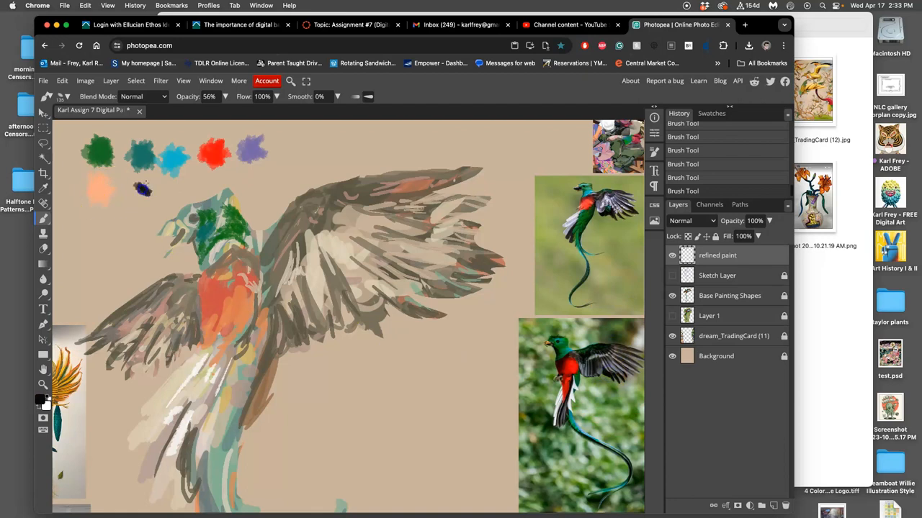
pyautogui.click(211, 214)
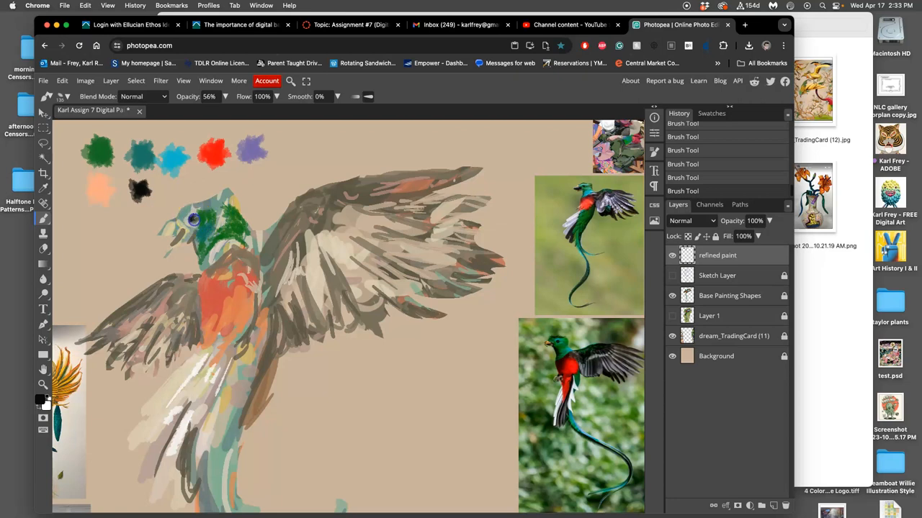
pyautogui.moveTo(204, 218)
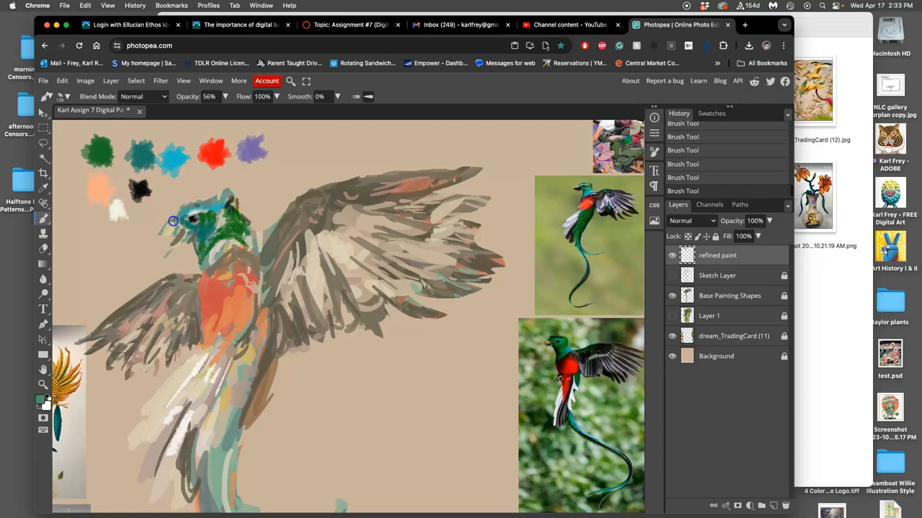
pyautogui.moveTo(173, 221); pyautogui.dragTo(192, 233)
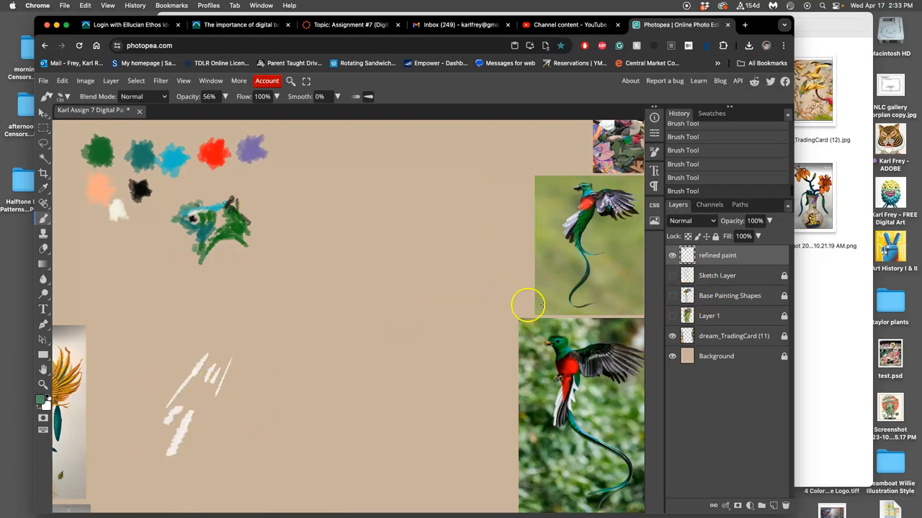
# - Show the Base Painting Shapes layer again and raise its opacity toward 89–100%
pyautogui.click(672, 296)
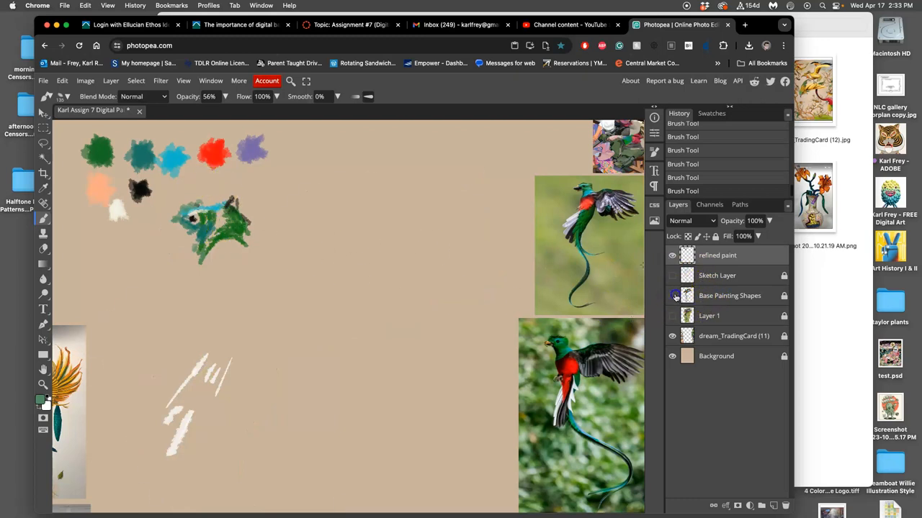
pyautogui.click(672, 296)
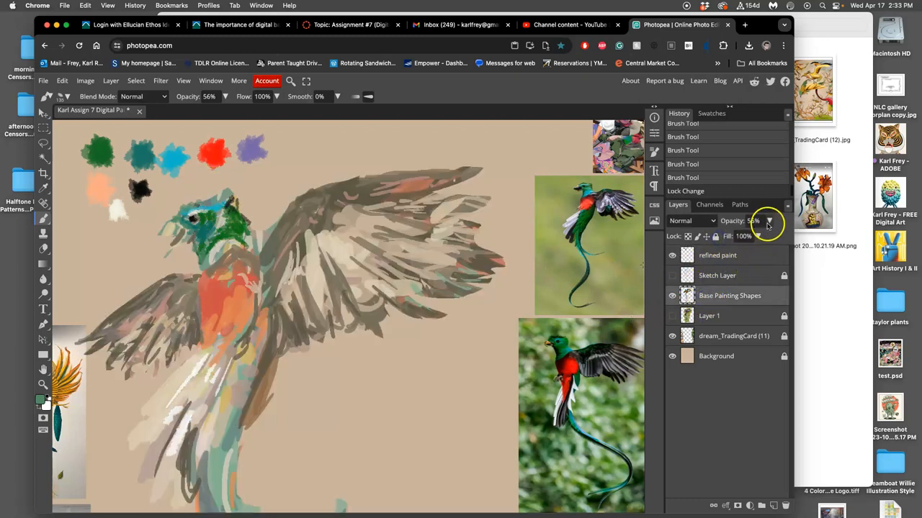
pyautogui.moveTo(754, 236); pyautogui.dragTo(763, 236)
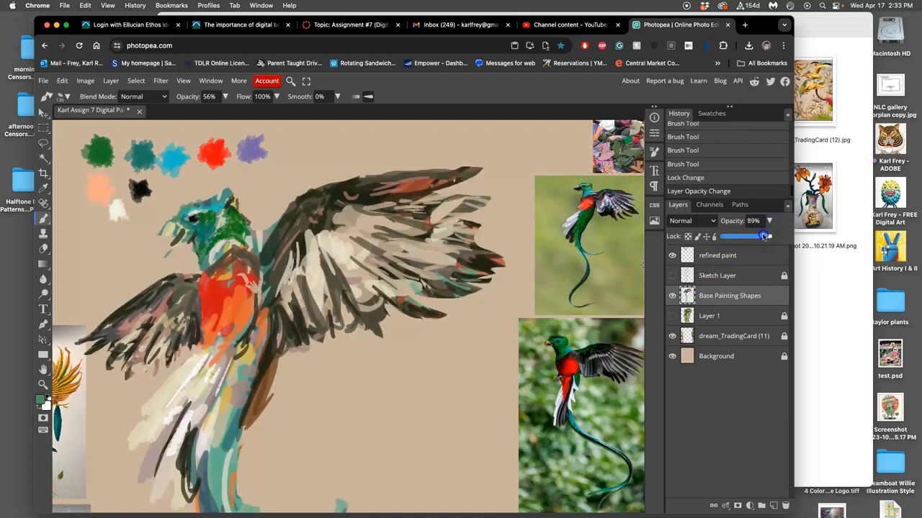
pyautogui.moveTo(762, 236); pyautogui.dragTo(769, 236)
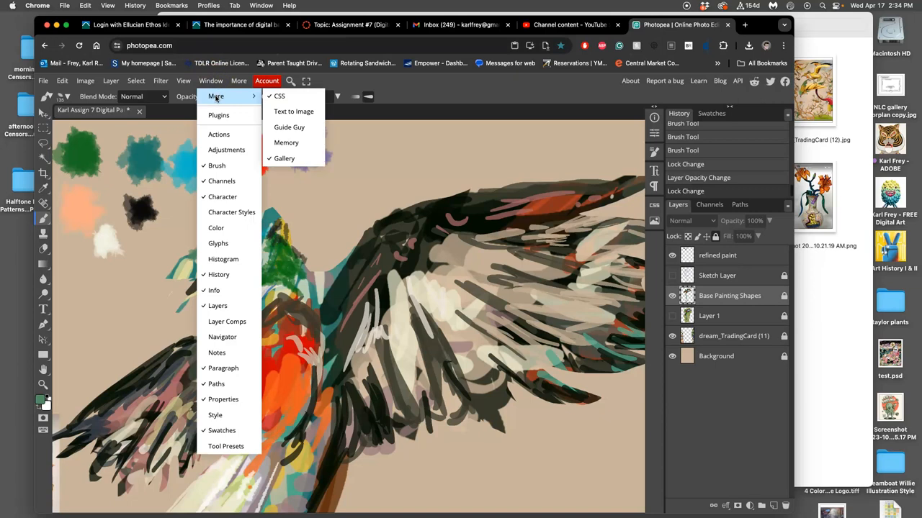
pyautogui.moveTo(231, 321)
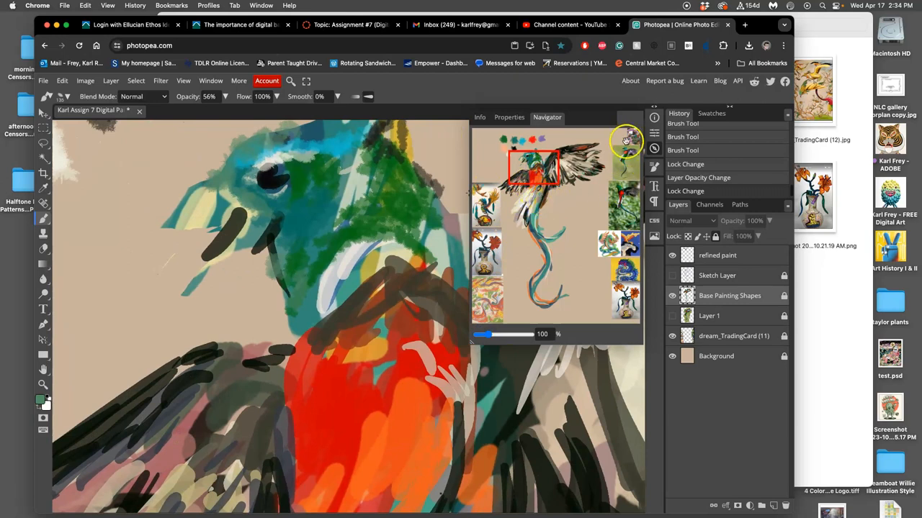
pyautogui.moveTo(97, 183)
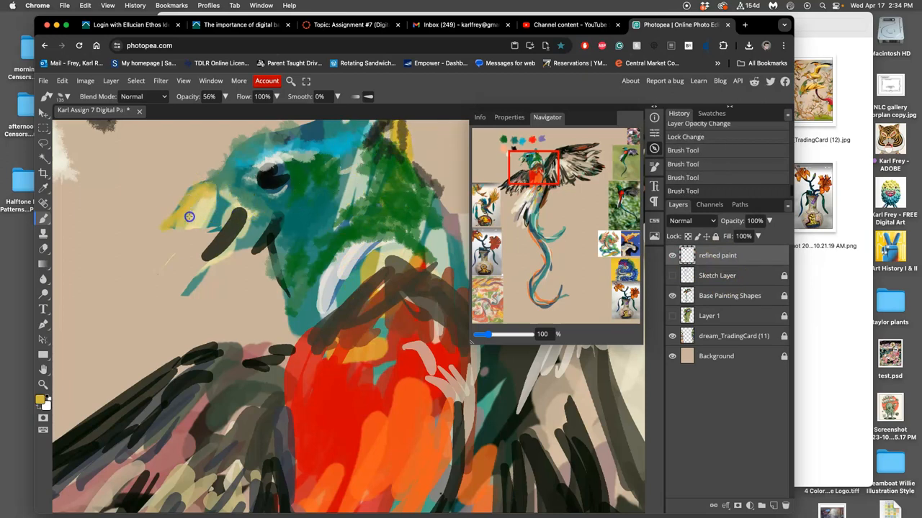
# - Paint the beak yellow and blend teal and green into the head around the eye
pyautogui.moveTo(189, 217); pyautogui.dragTo(233, 211)
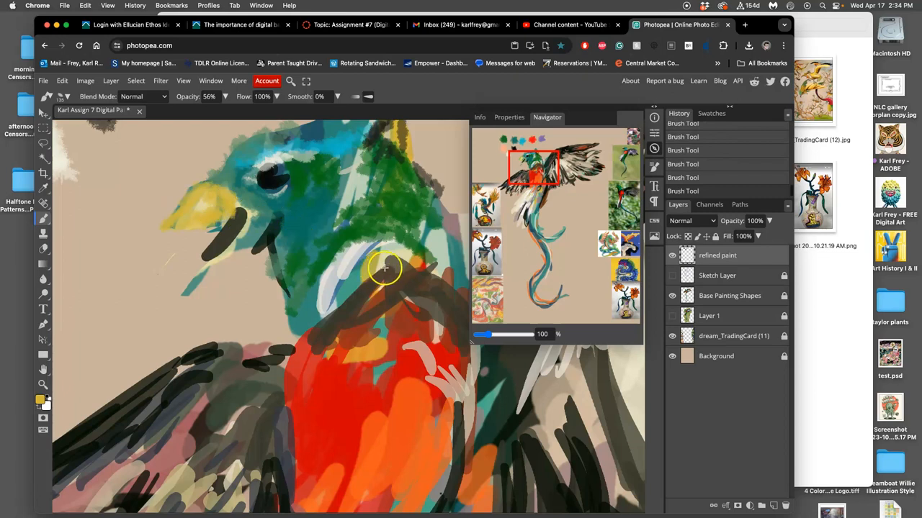
pyautogui.moveTo(385, 270); pyautogui.dragTo(237, 227)
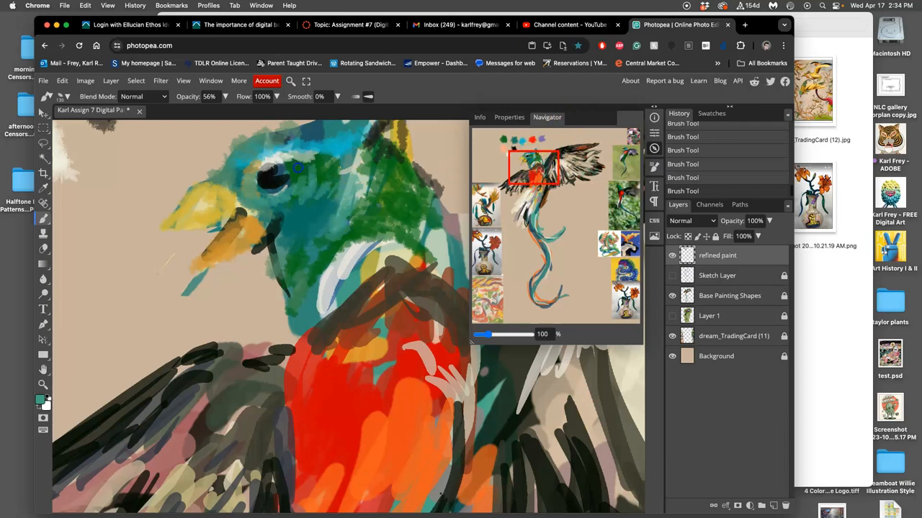
pyautogui.moveTo(297, 168); pyautogui.dragTo(273, 245)
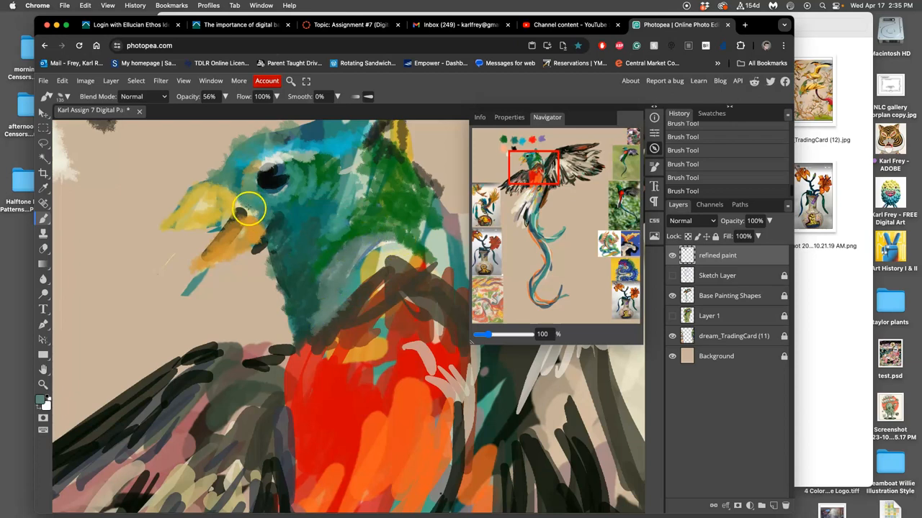
pyautogui.moveTo(385, 150)
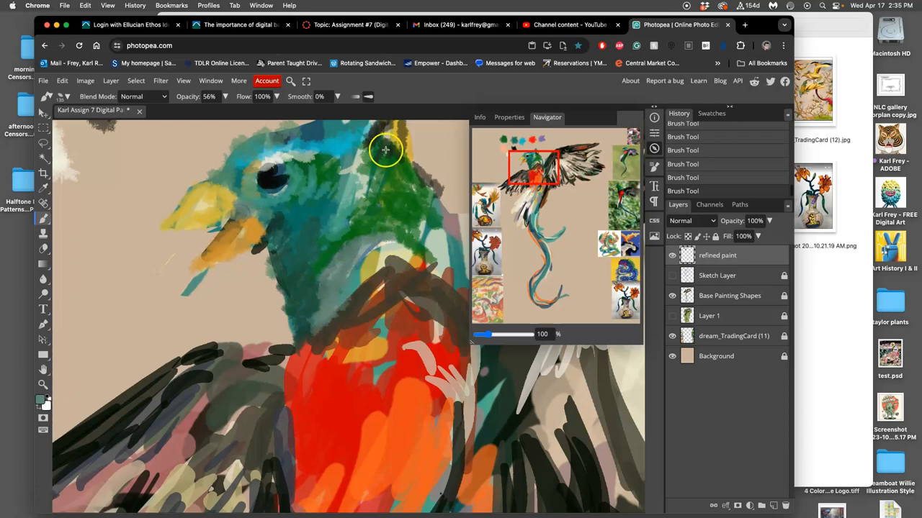
pyautogui.moveTo(385, 149); pyautogui.dragTo(353, 163)
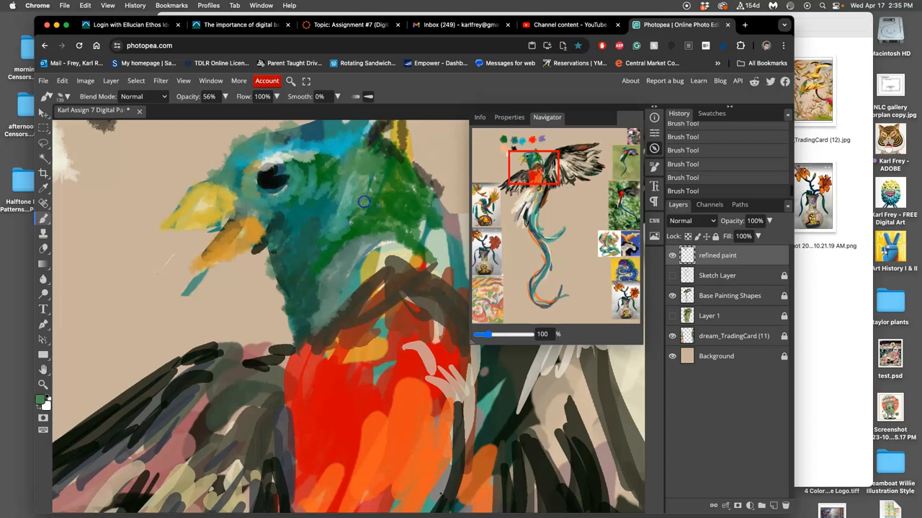
pyautogui.moveTo(432, 205)
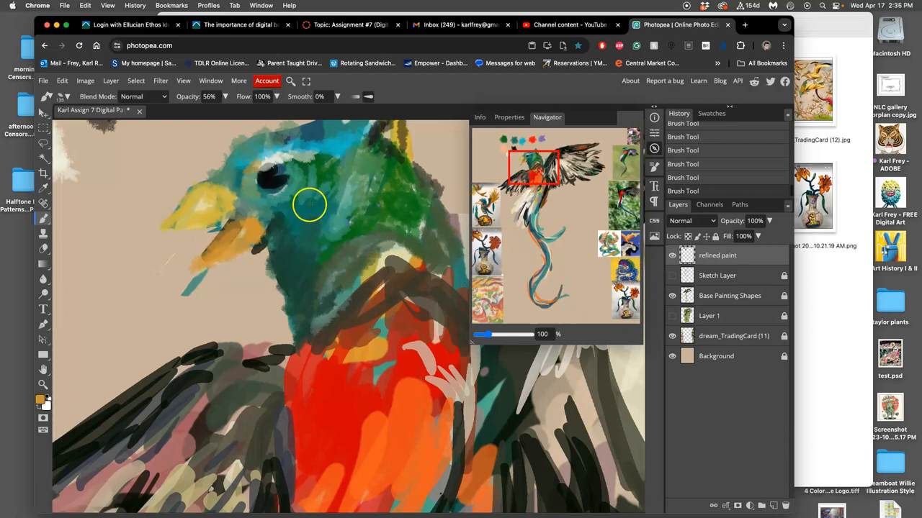
# - Add teal behind the eye, a red eye ring, a white highlight and dark teal atop the head
pyautogui.moveTo(310, 205); pyautogui.dragTo(350, 197)
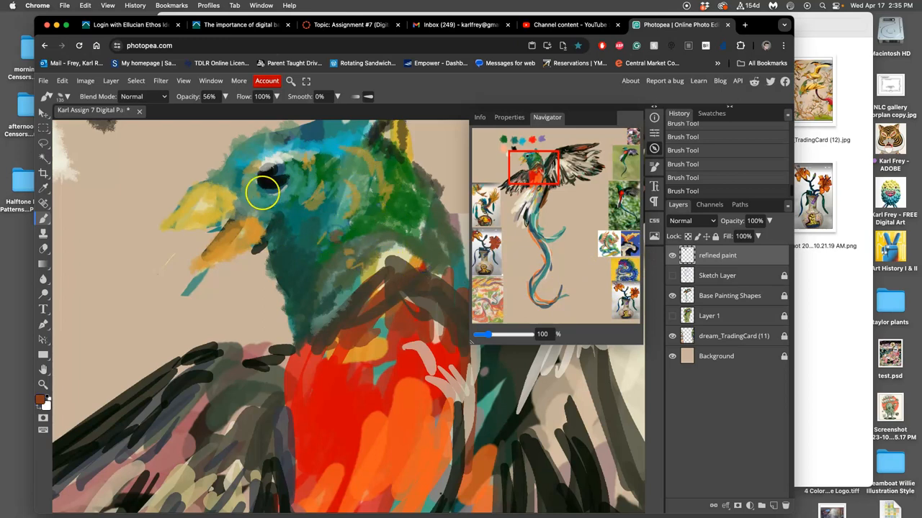
pyautogui.moveTo(266, 180); pyautogui.dragTo(321, 220)
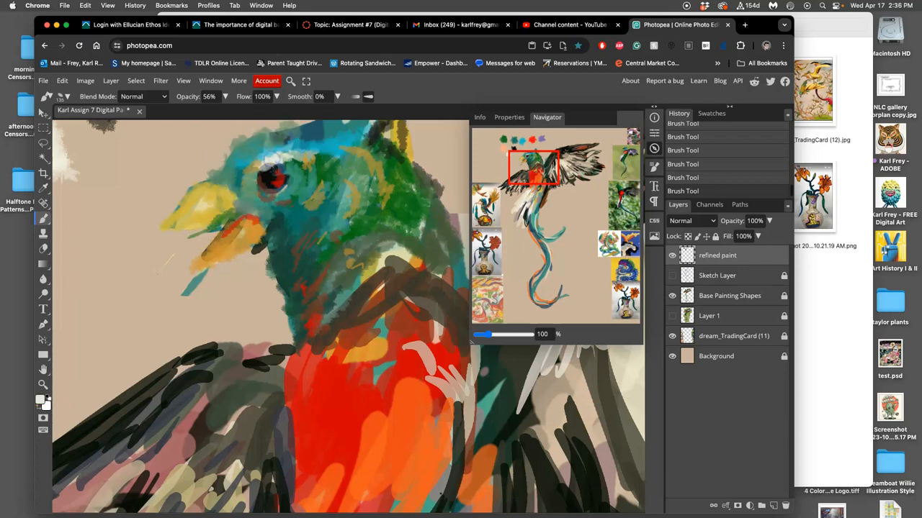
pyautogui.moveTo(259, 173); pyautogui.dragTo(281, 180)
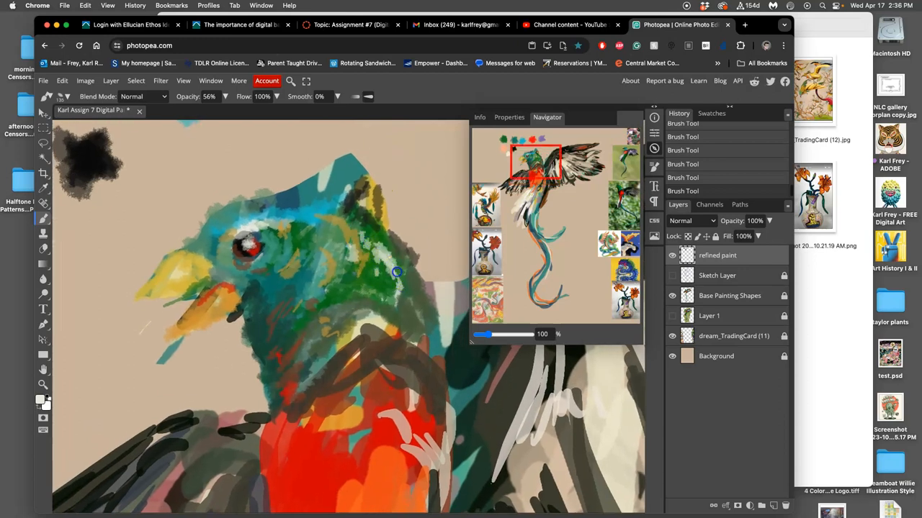
pyautogui.moveTo(389, 270); pyautogui.dragTo(319, 177)
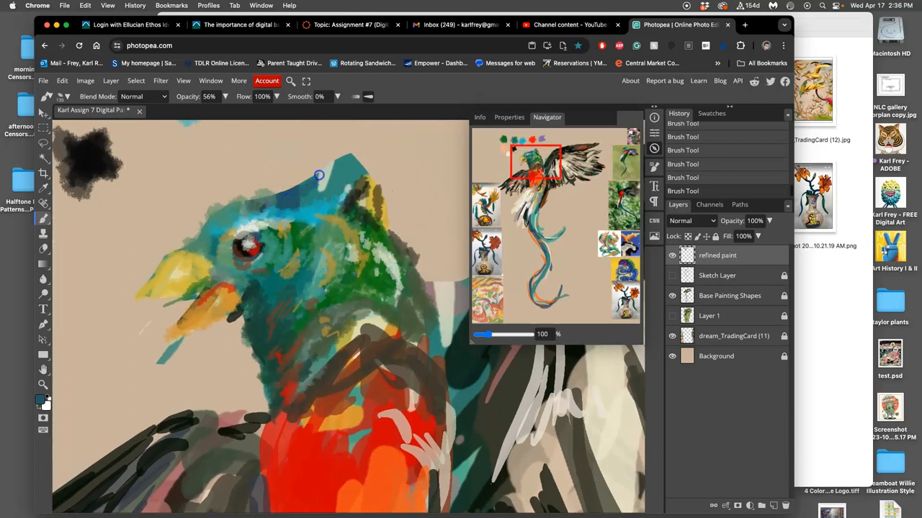
pyautogui.moveTo(319, 175); pyautogui.dragTo(351, 176)
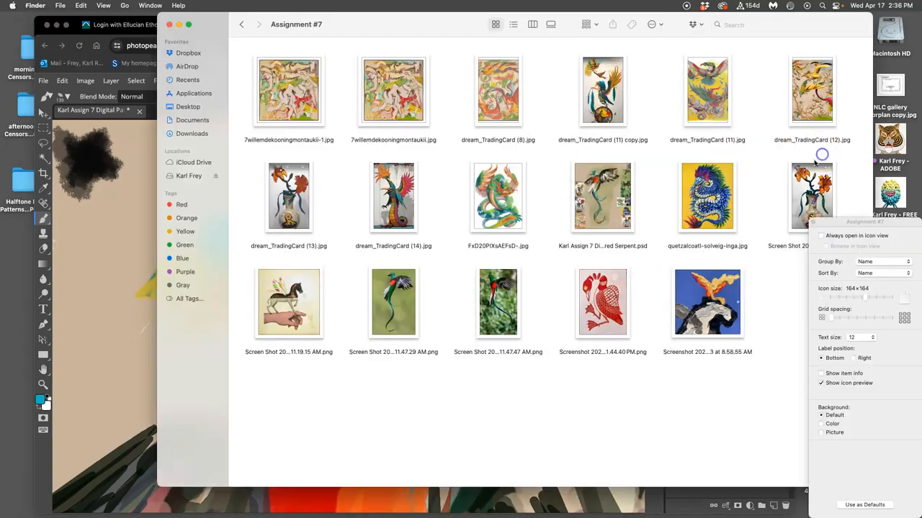
# - Open 7willemdekooningmontaukii.jpg from the Assignment #7 folder in Preview
pyautogui.click(392, 90)
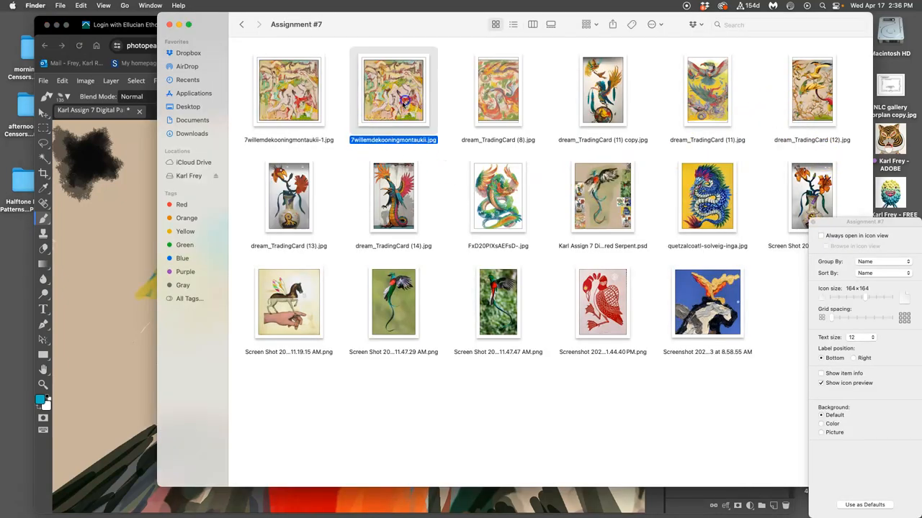
pyautogui.doubleClick(392, 89)
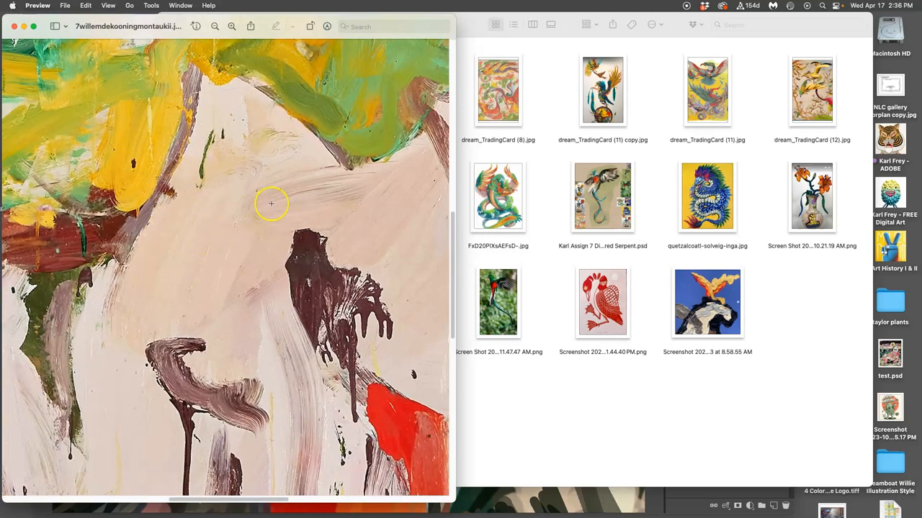
pyautogui.moveTo(278, 222)
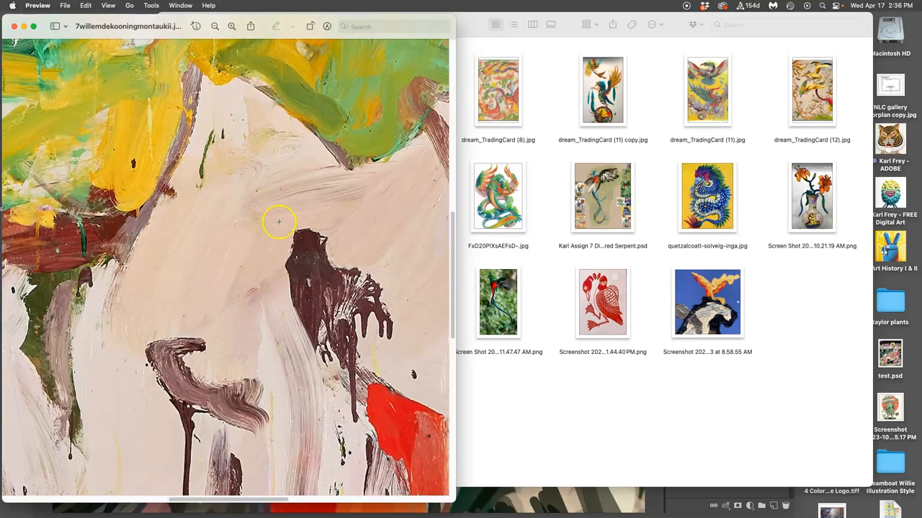